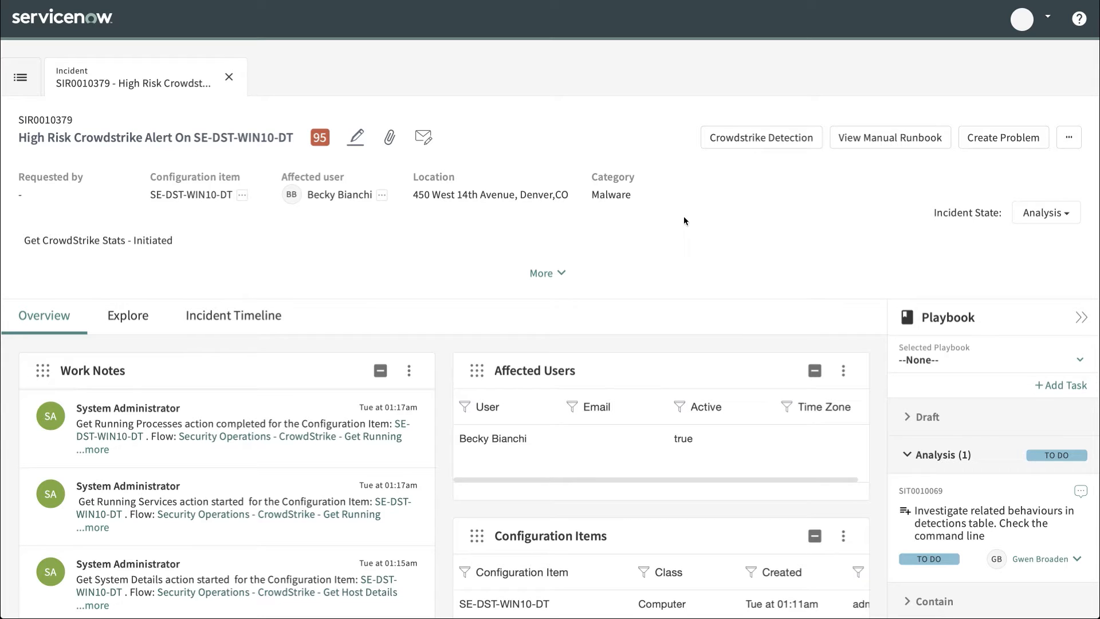
mouse_move(489, 242)
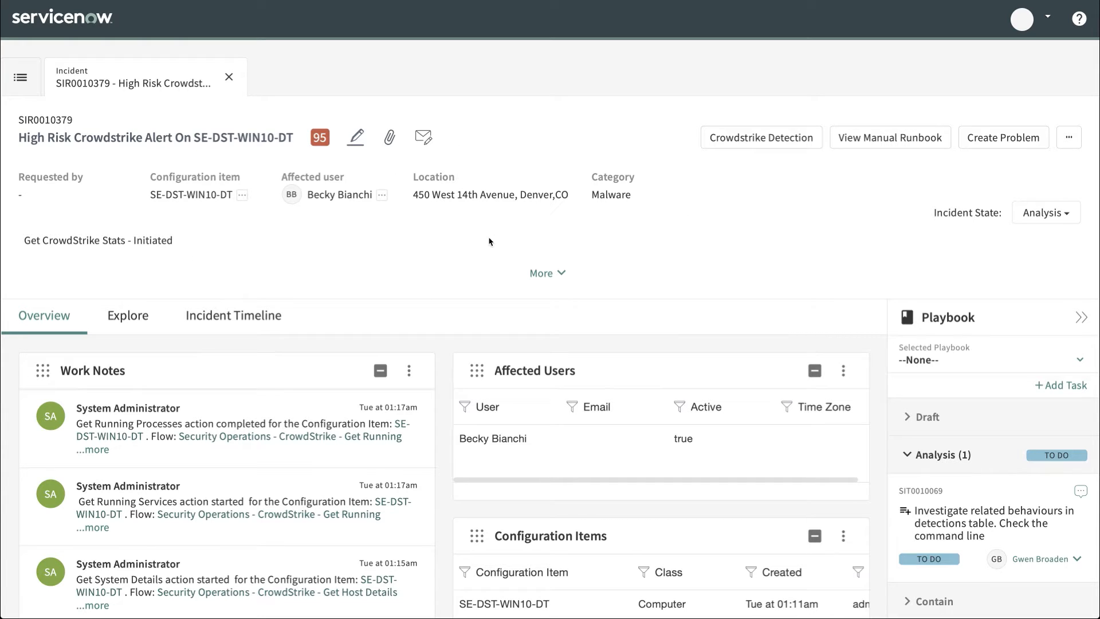
mouse_move(185, 442)
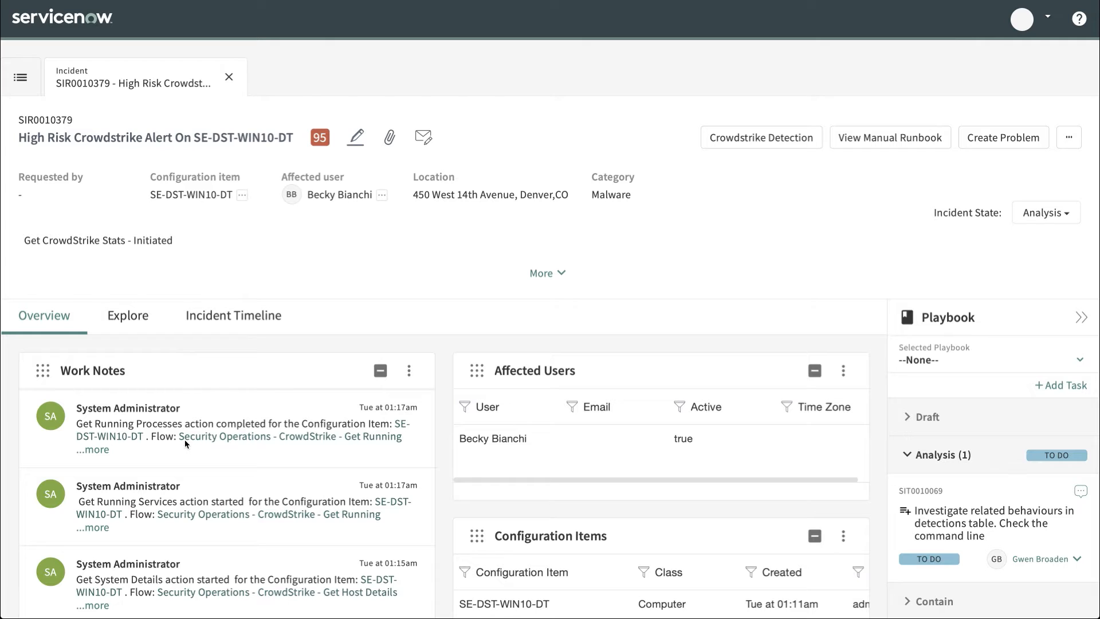
mouse_move(269, 373)
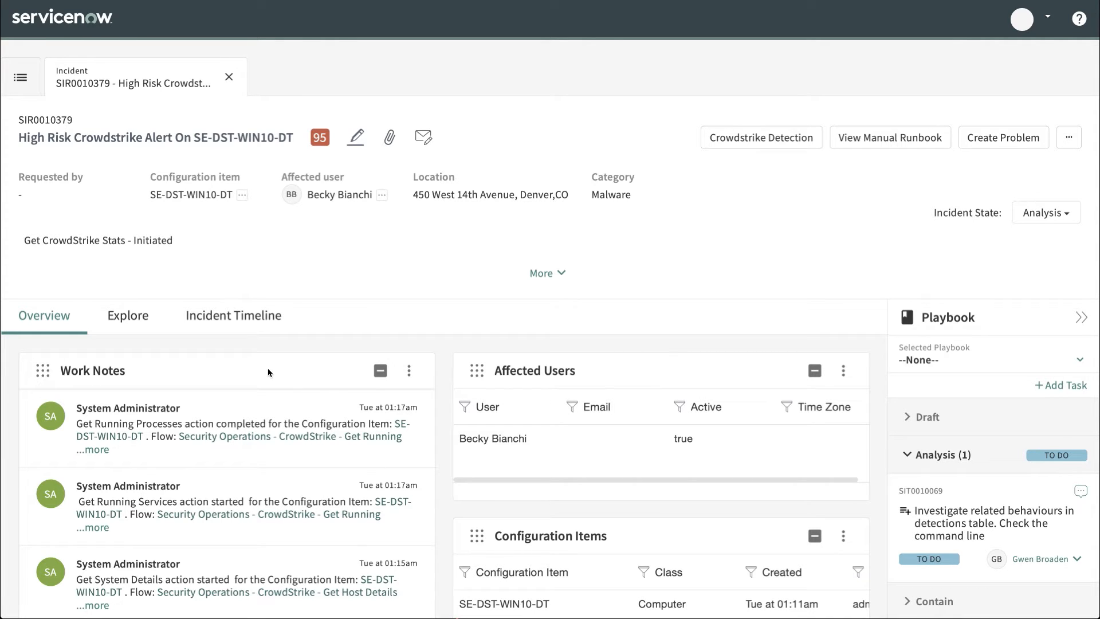
mouse_move(993, 515)
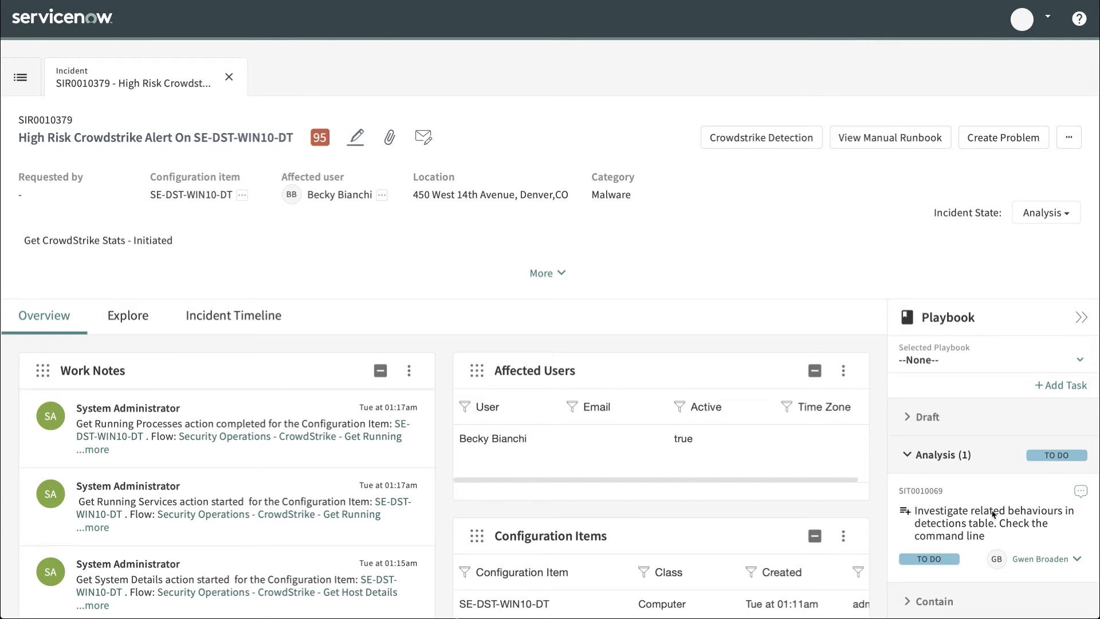
mouse_move(1008, 321)
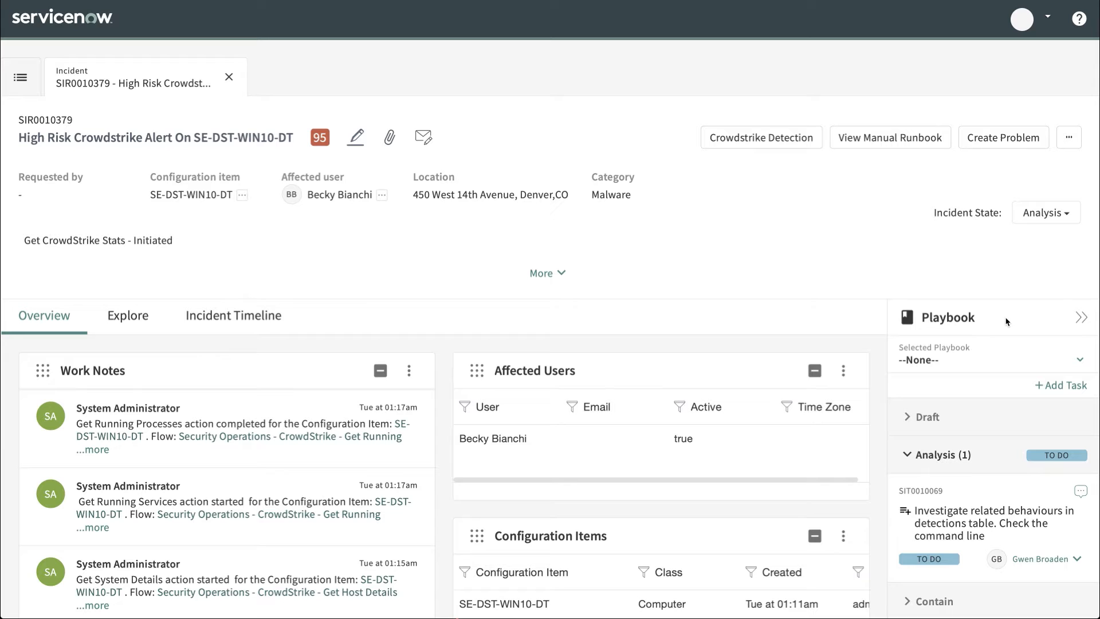
Bring up the SIT0010069 behaviours investigation task and its KB0010001 instructions
scroll(down, 3)
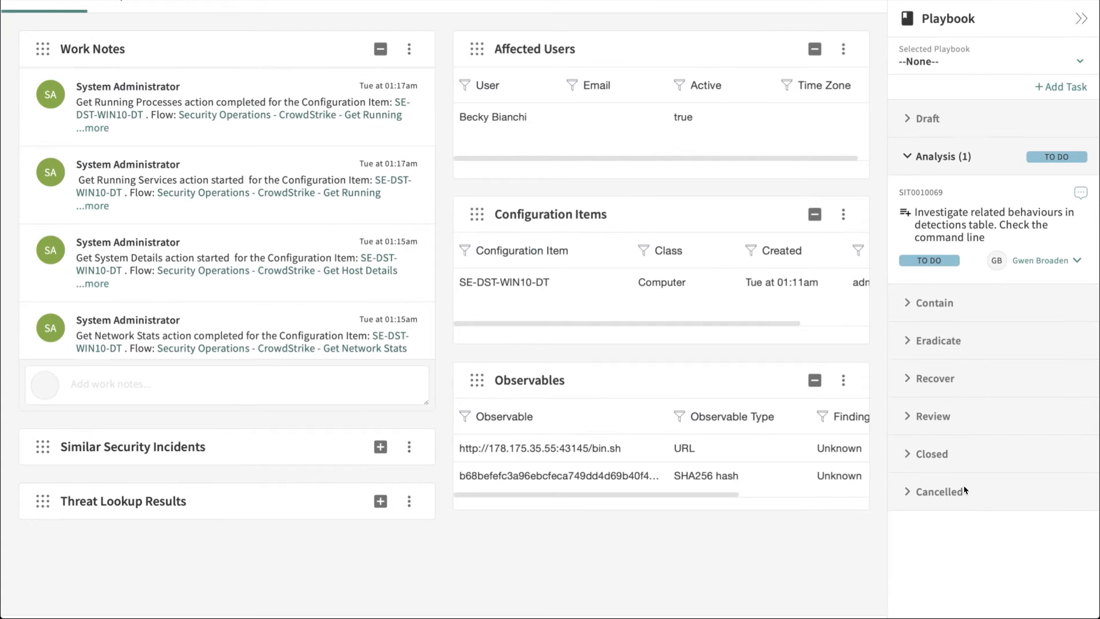
mouse_move(976, 231)
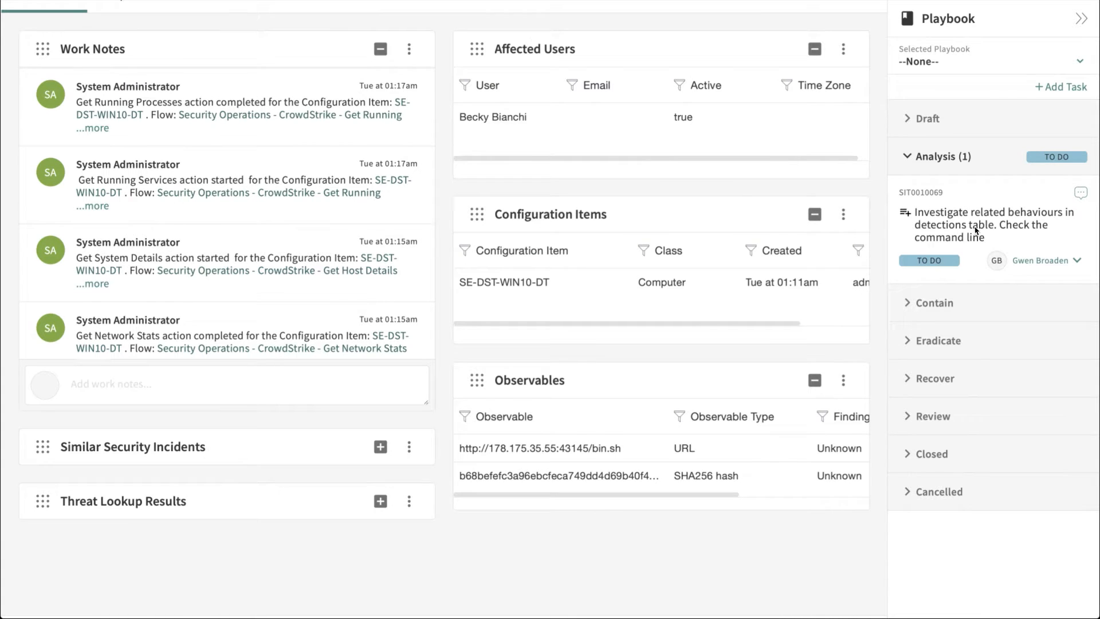
click(993, 226)
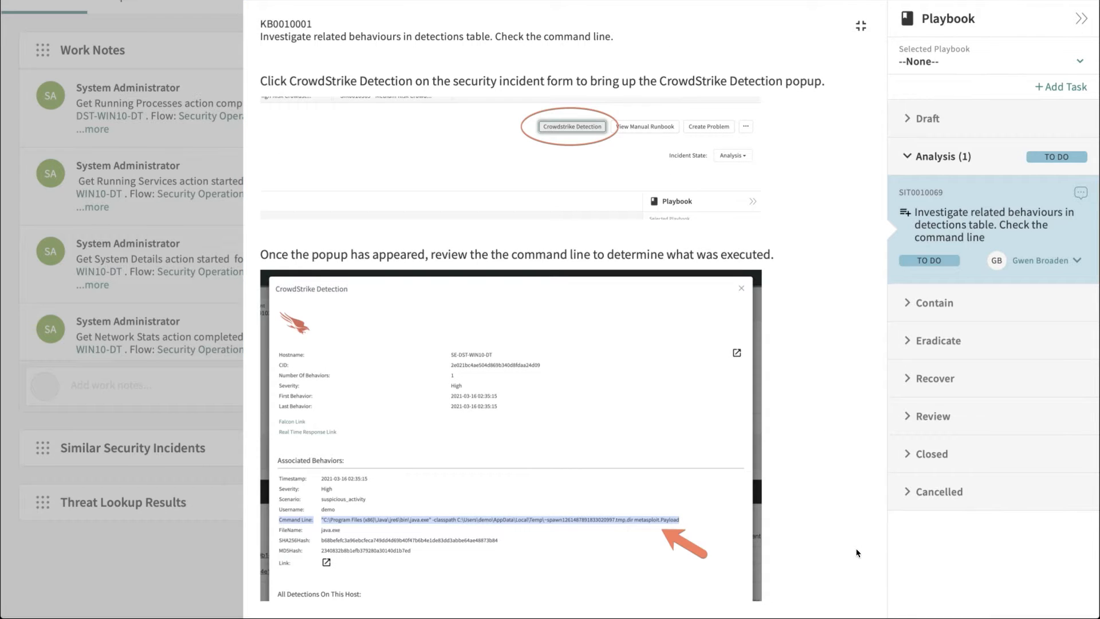
mouse_move(827, 405)
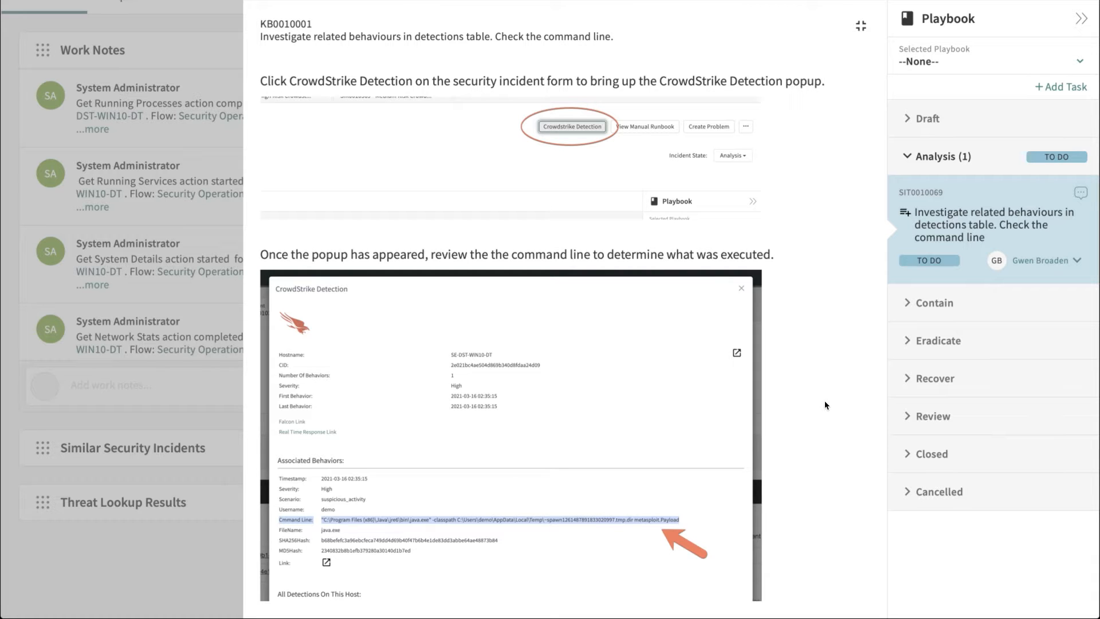
mouse_move(861, 25)
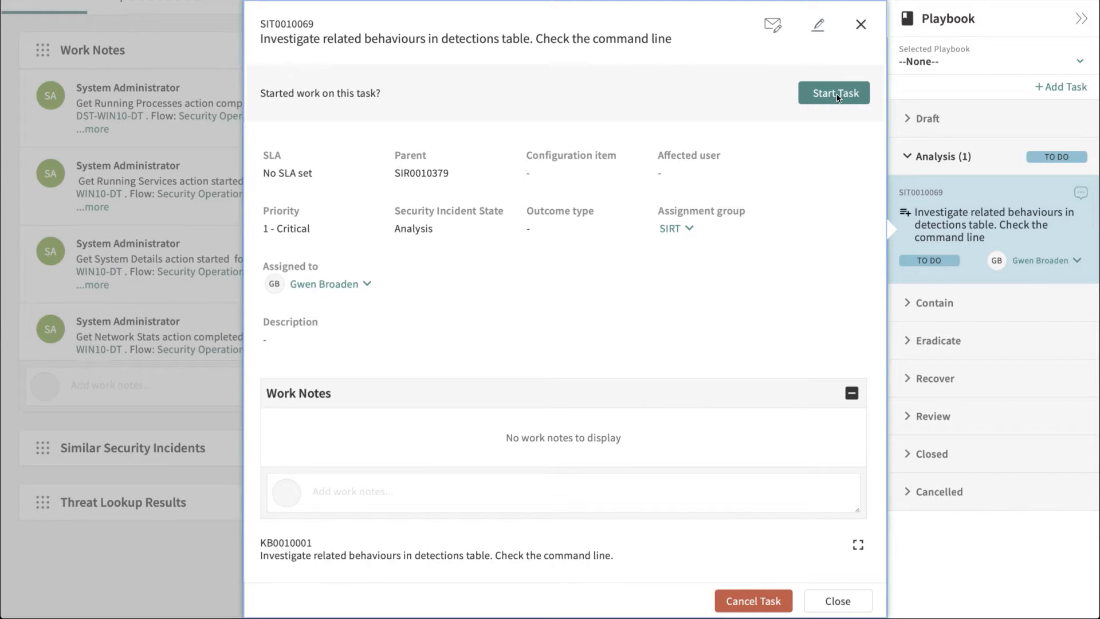
Start the behaviours task and follow the CrowdStrike Detection's Falcon link for the host
click(834, 93)
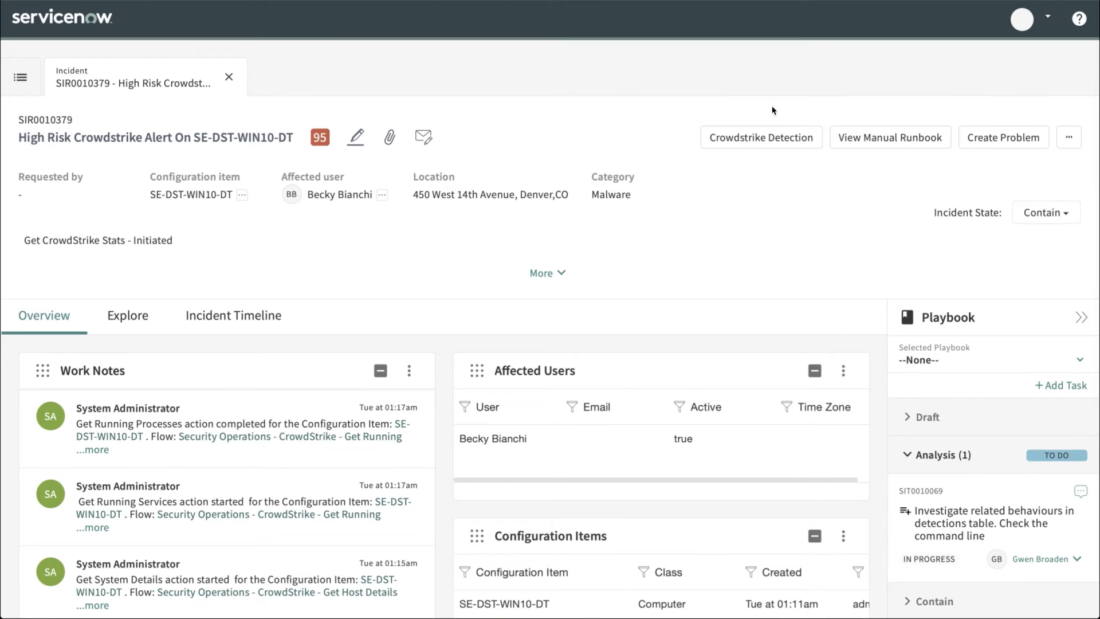
click(761, 136)
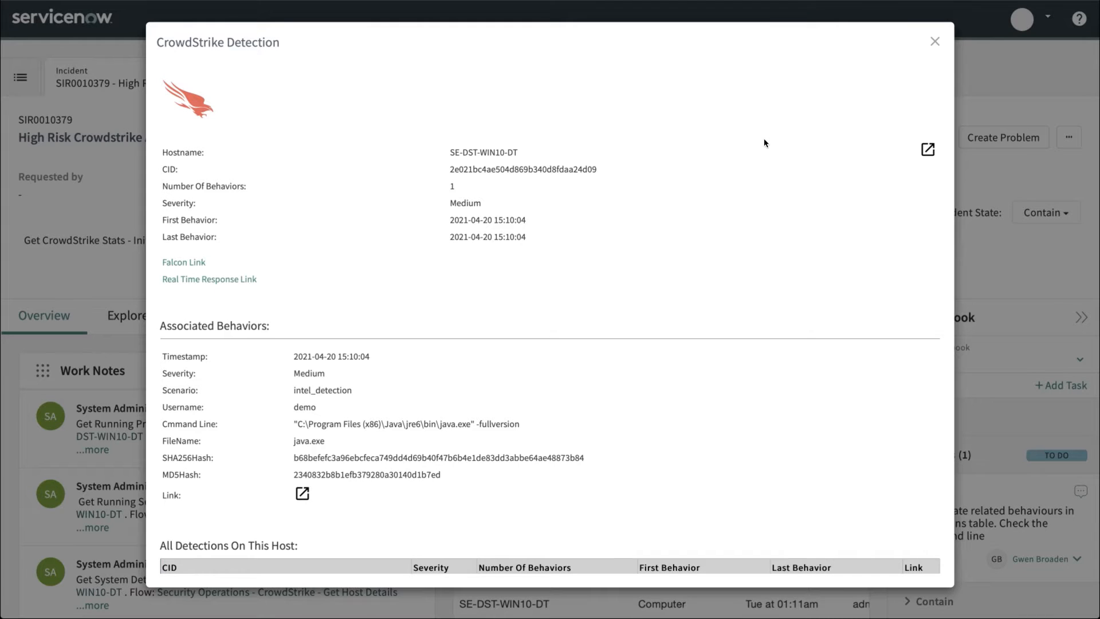
mouse_move(479, 117)
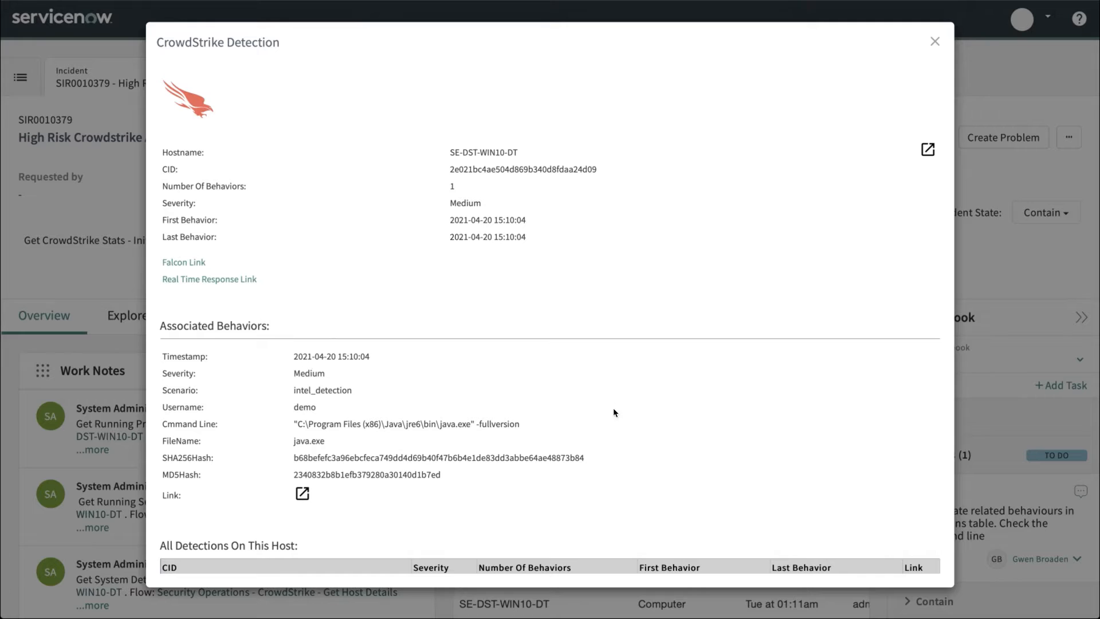
mouse_move(359, 502)
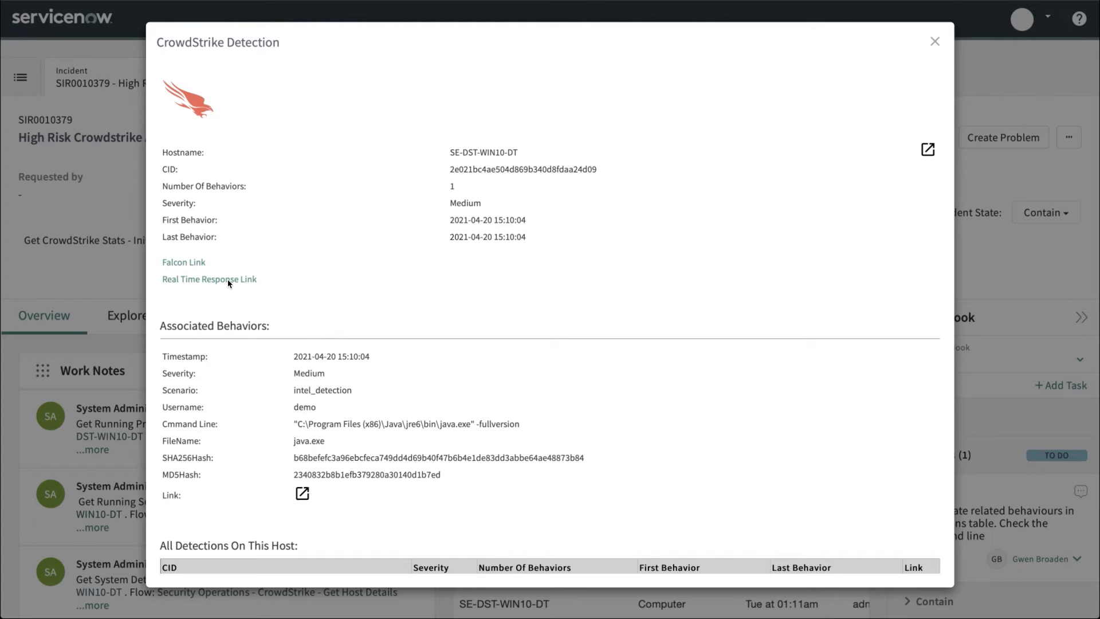
click(208, 279)
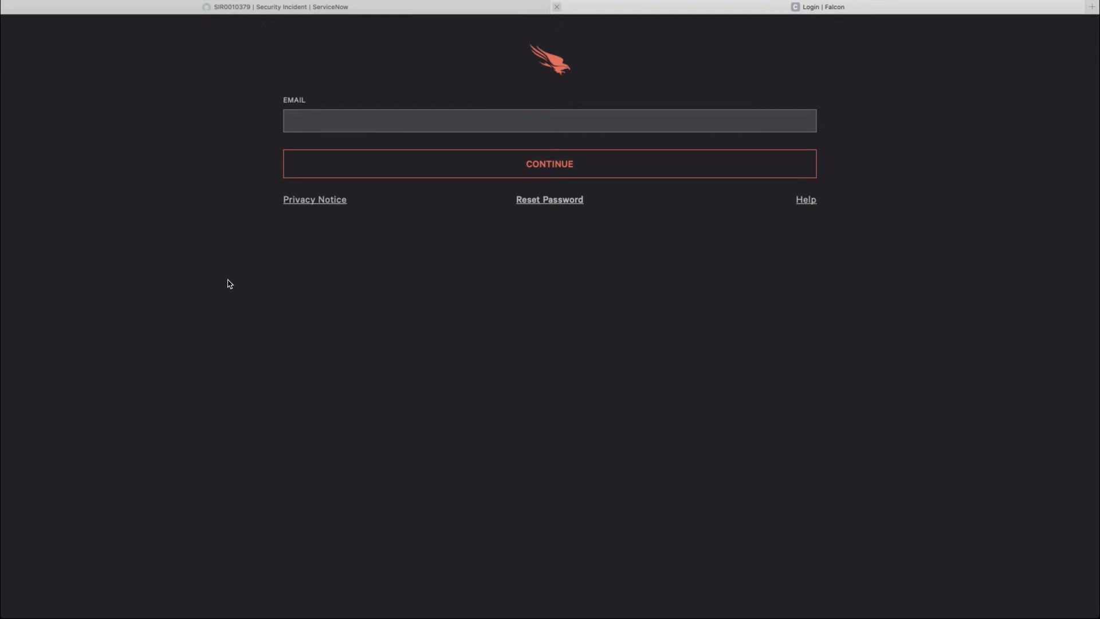
mouse_move(579, 7)
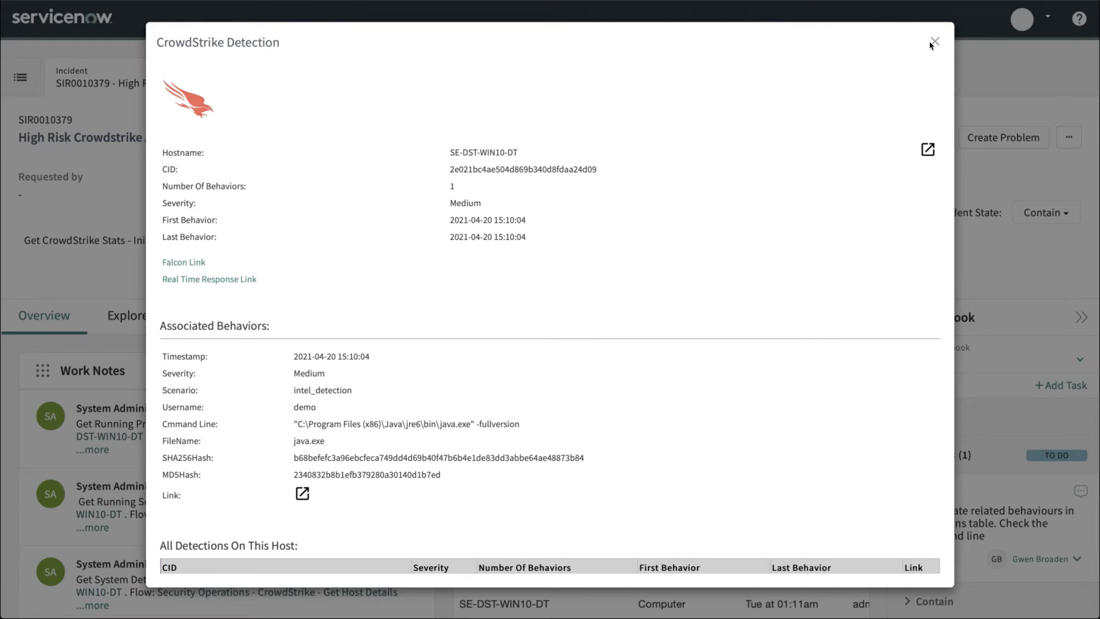
Complete the behaviours task, start vulnerabilities task SIT0010074 and go to the Explore view
click(936, 42)
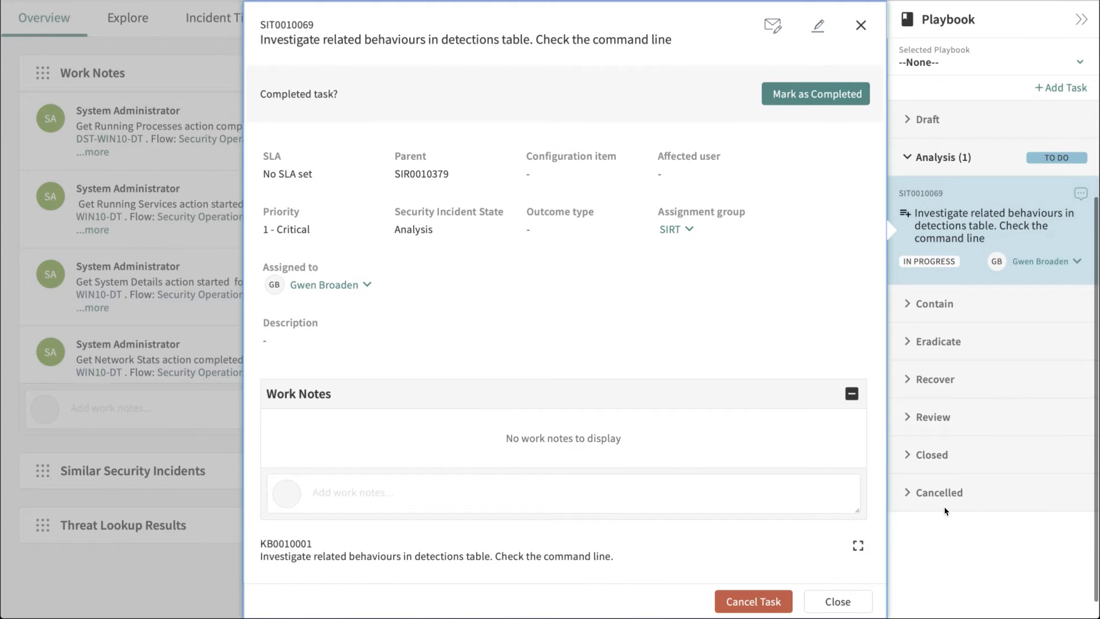
click(815, 93)
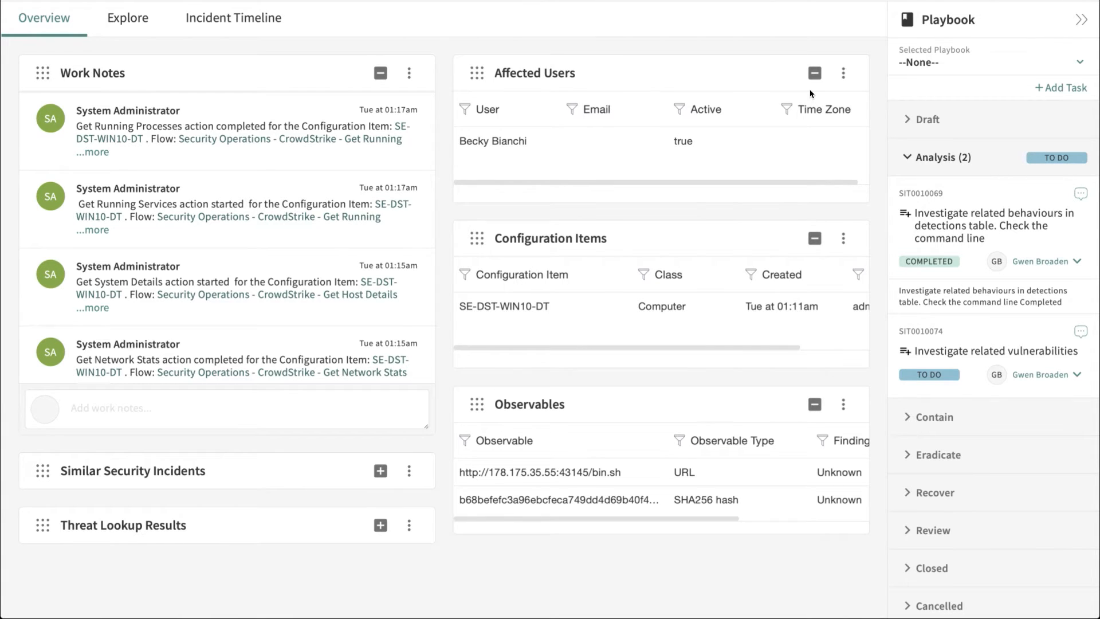
click(991, 351)
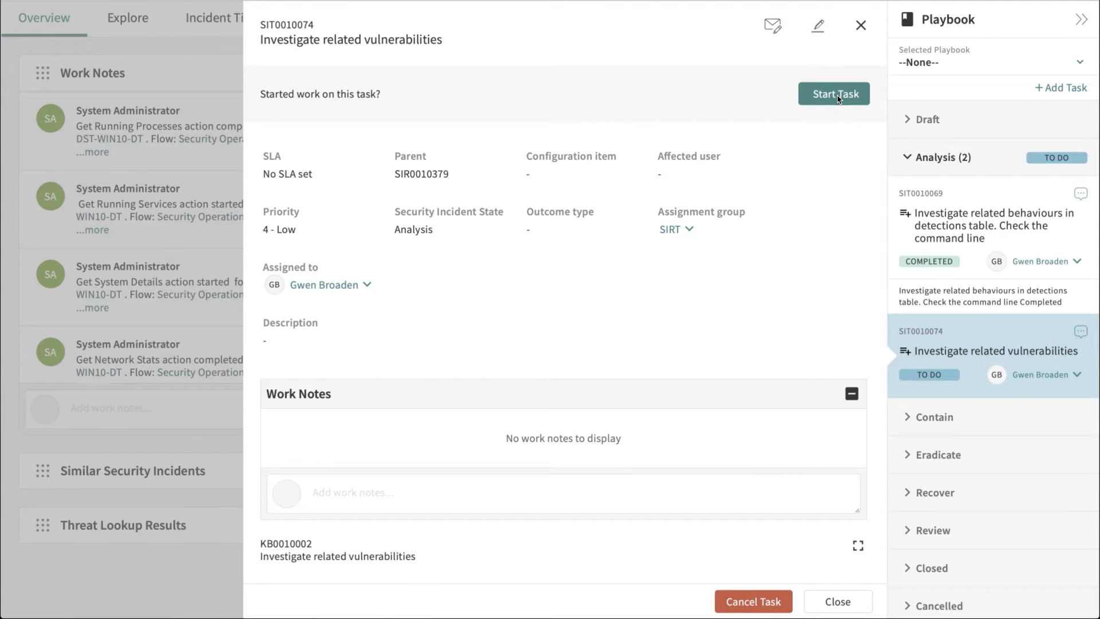
click(835, 93)
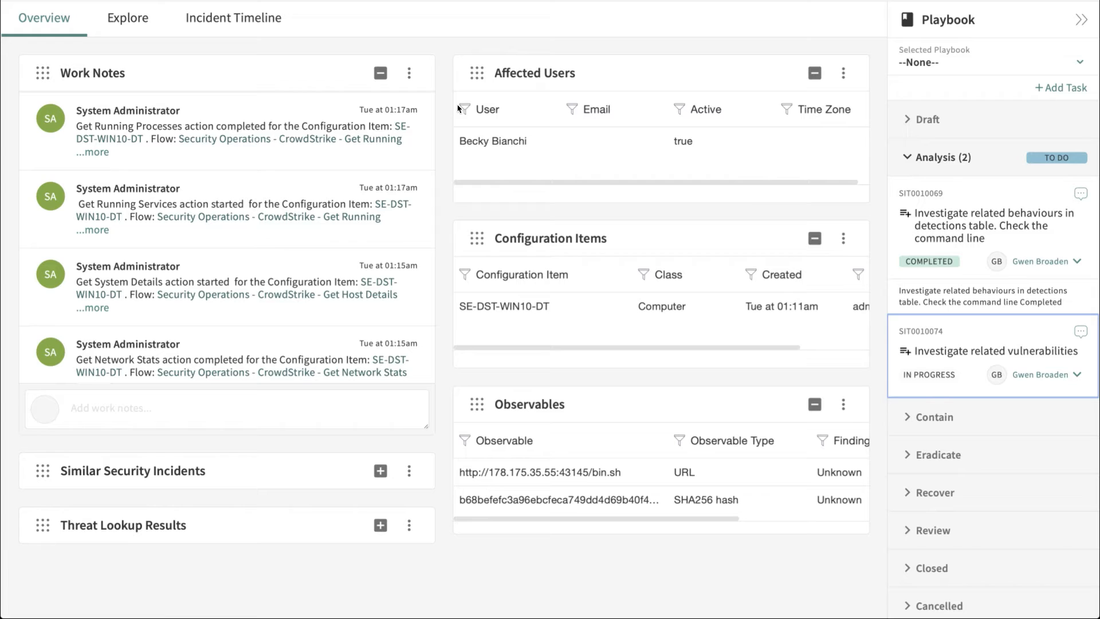
click(127, 17)
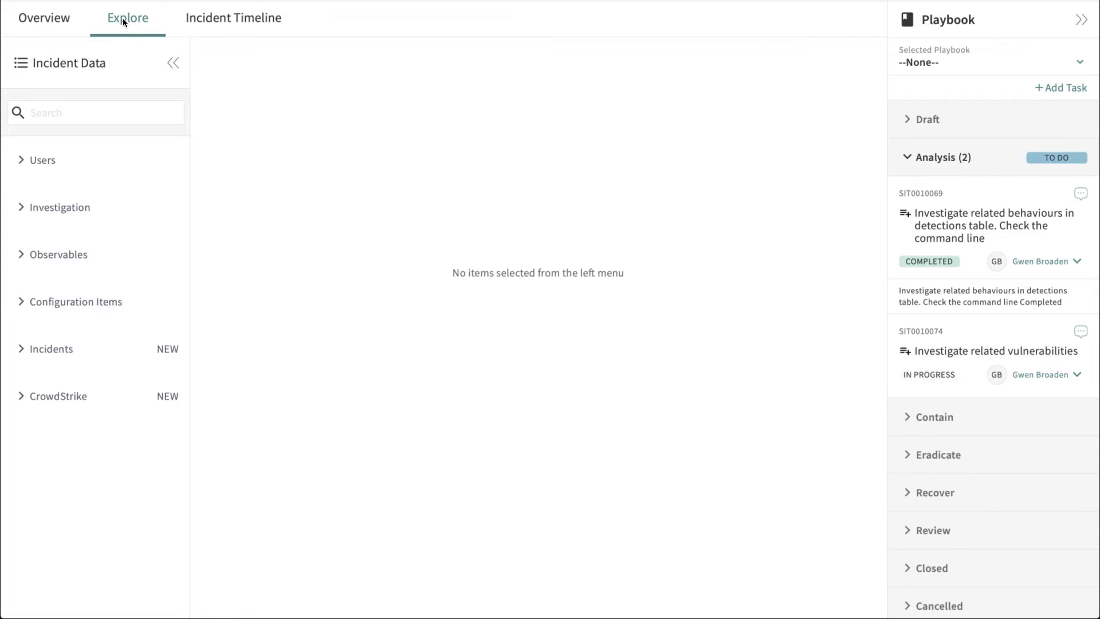
List the vulnerabilities on configuration item SE-DST-WIN10-DT under Configuration Items
click(76, 302)
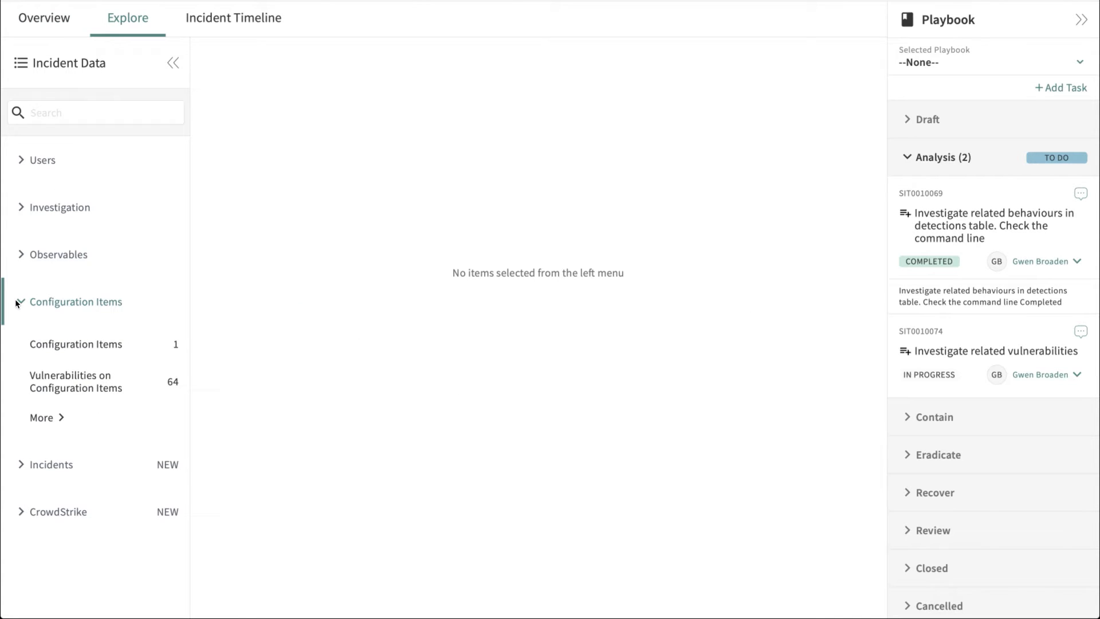
click(76, 381)
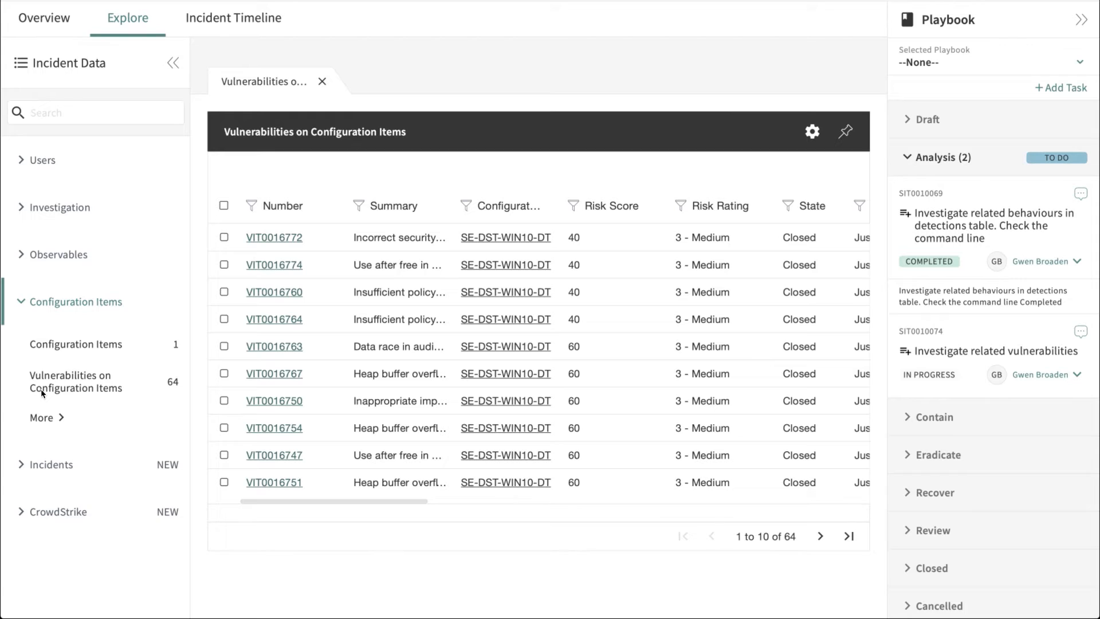
mouse_move(118, 411)
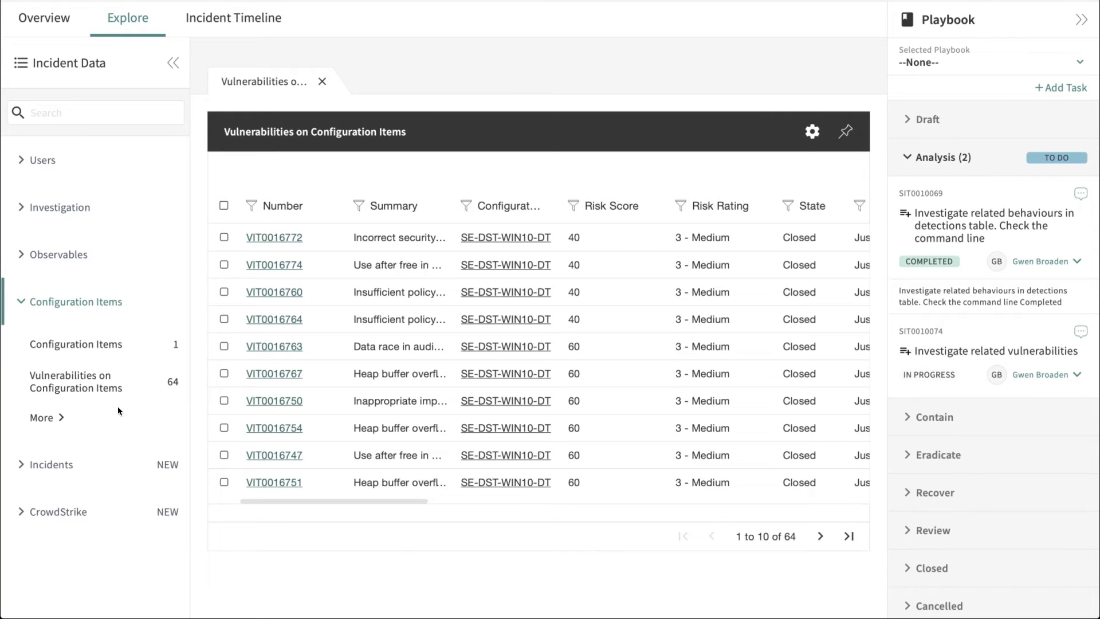
mouse_move(513, 226)
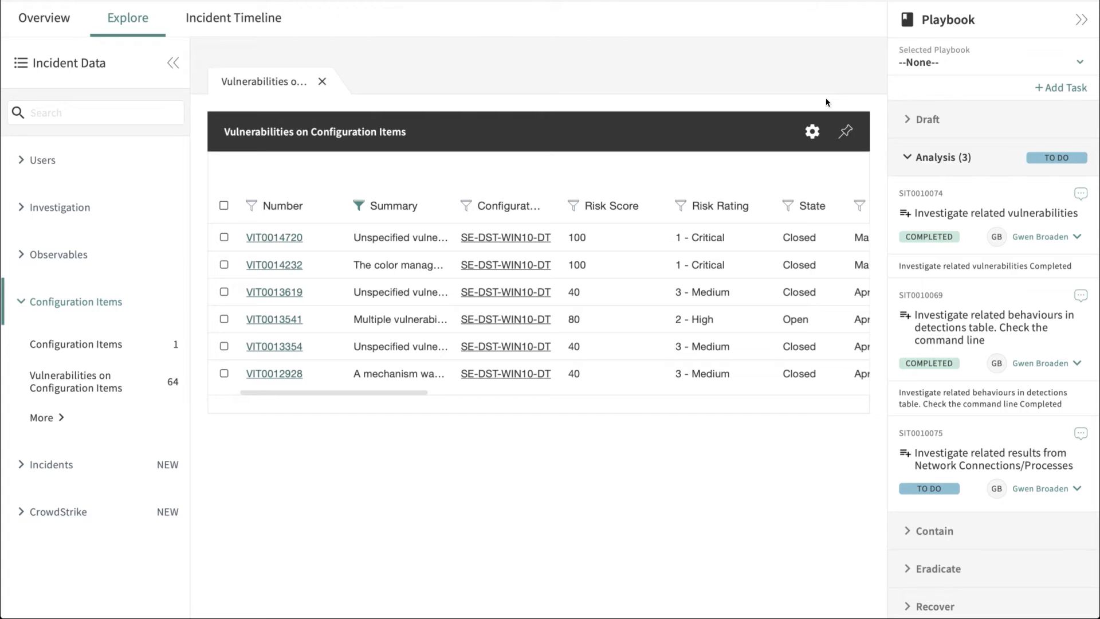
Start the network connections task and review the CrowdStrike Falcon Insight System Detail data
click(989, 459)
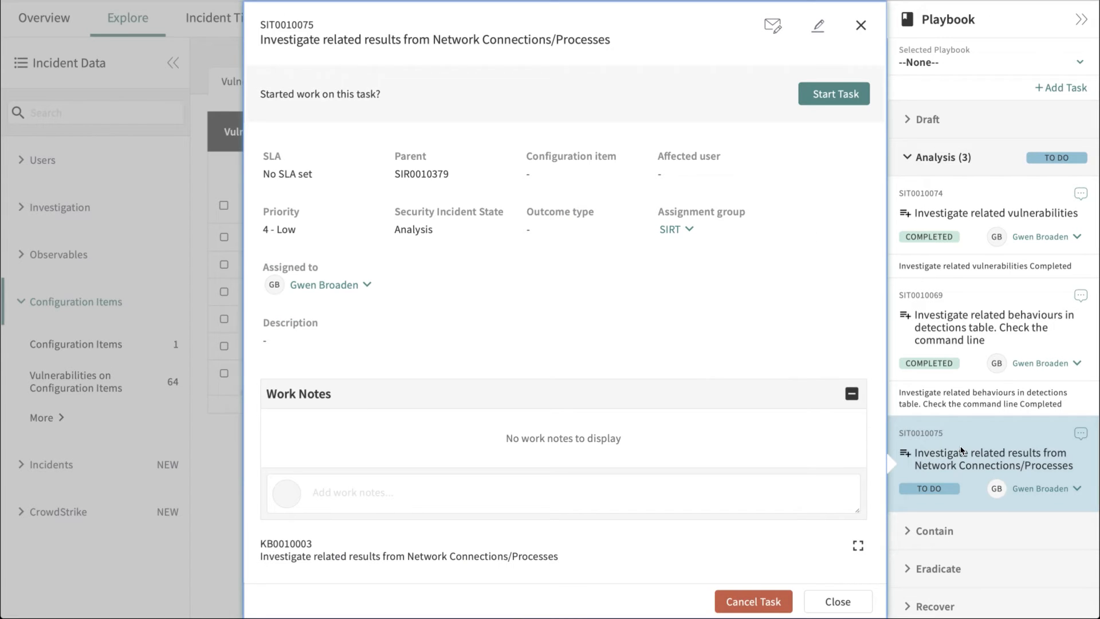
mouse_move(855, 163)
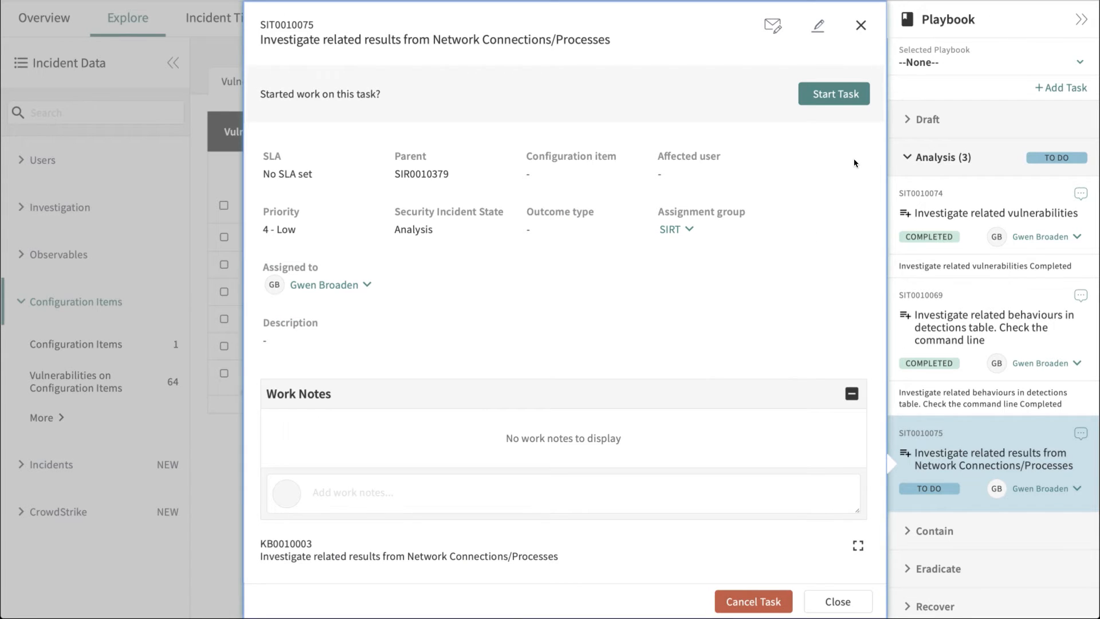
mouse_move(835, 93)
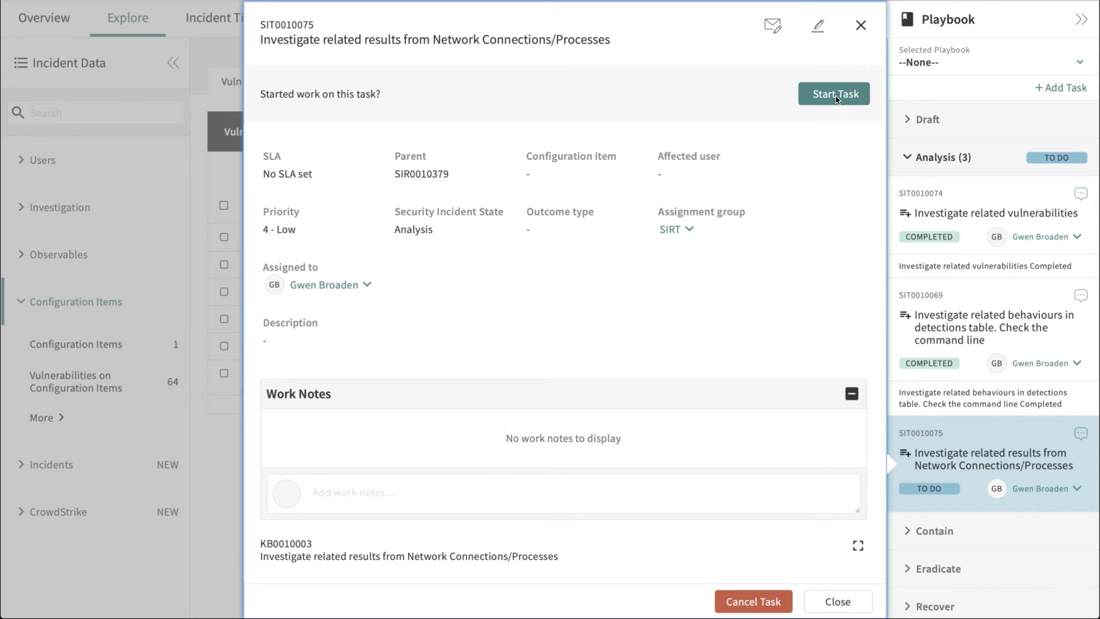
click(833, 93)
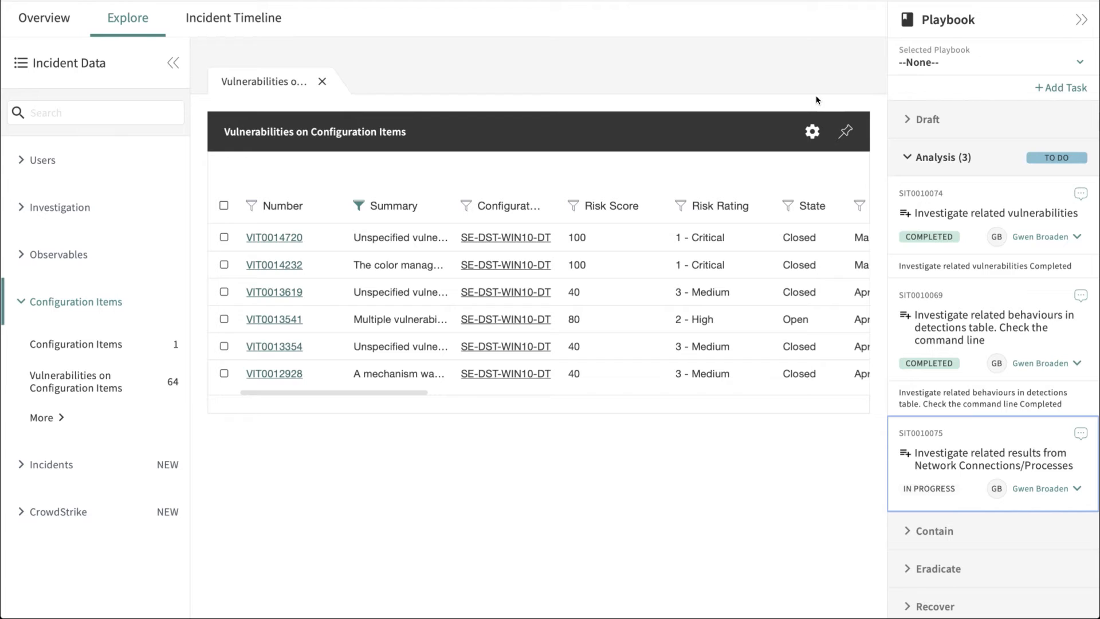
mouse_move(813, 101)
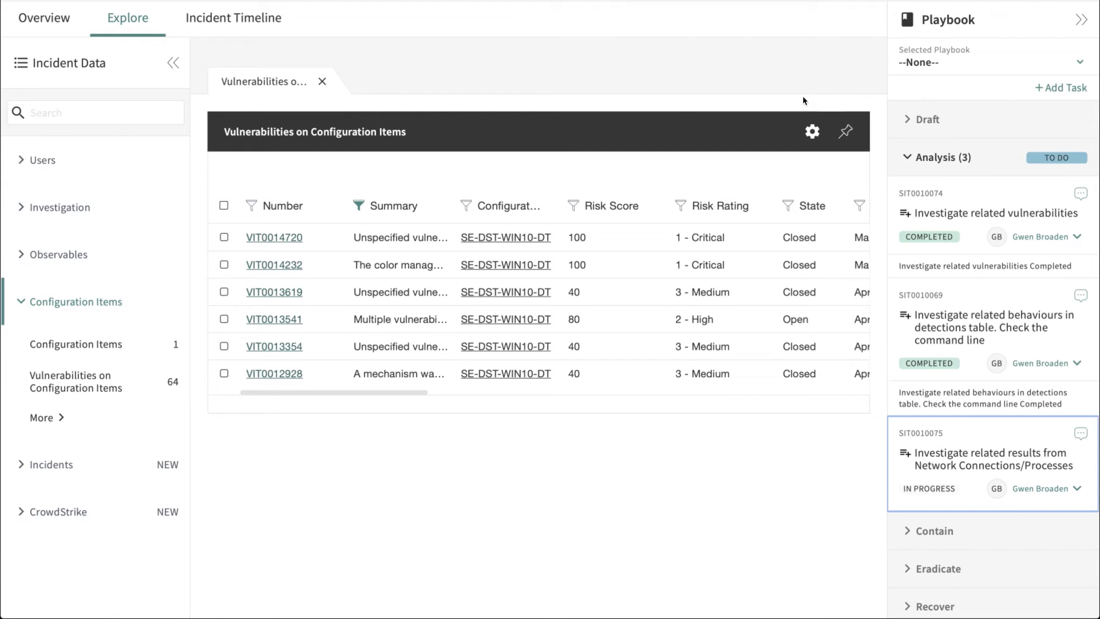
click(58, 511)
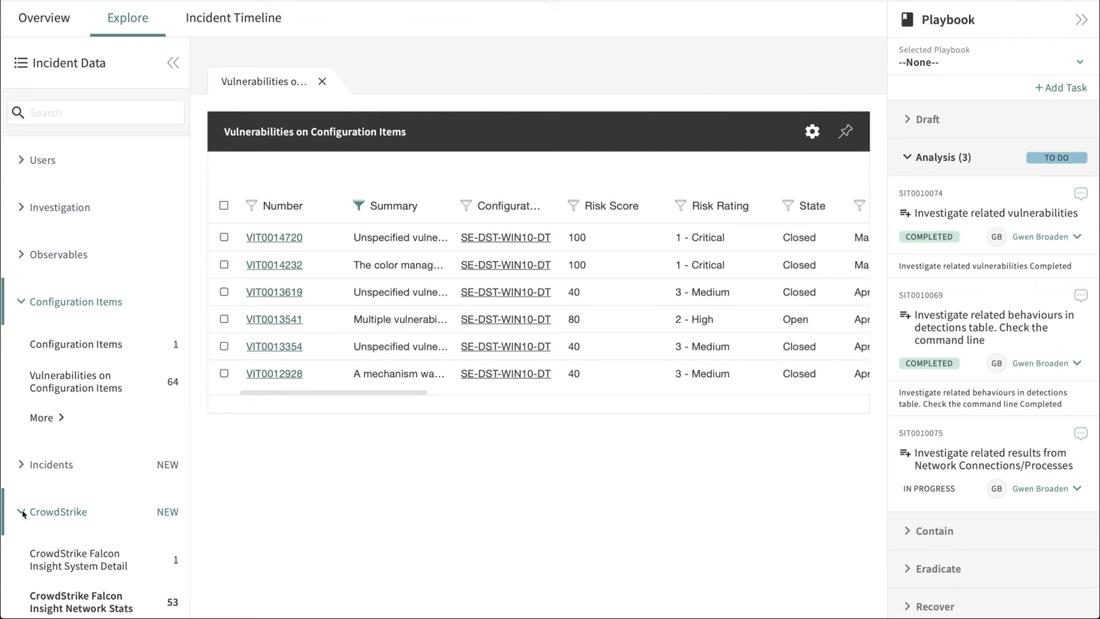
click(76, 559)
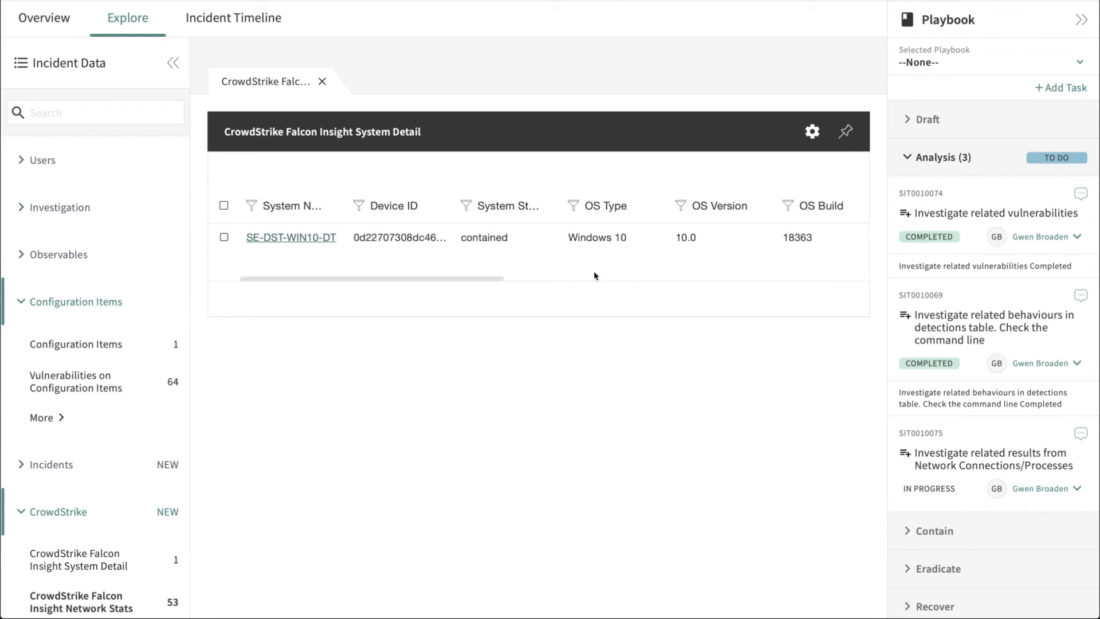
scroll(right, 3)
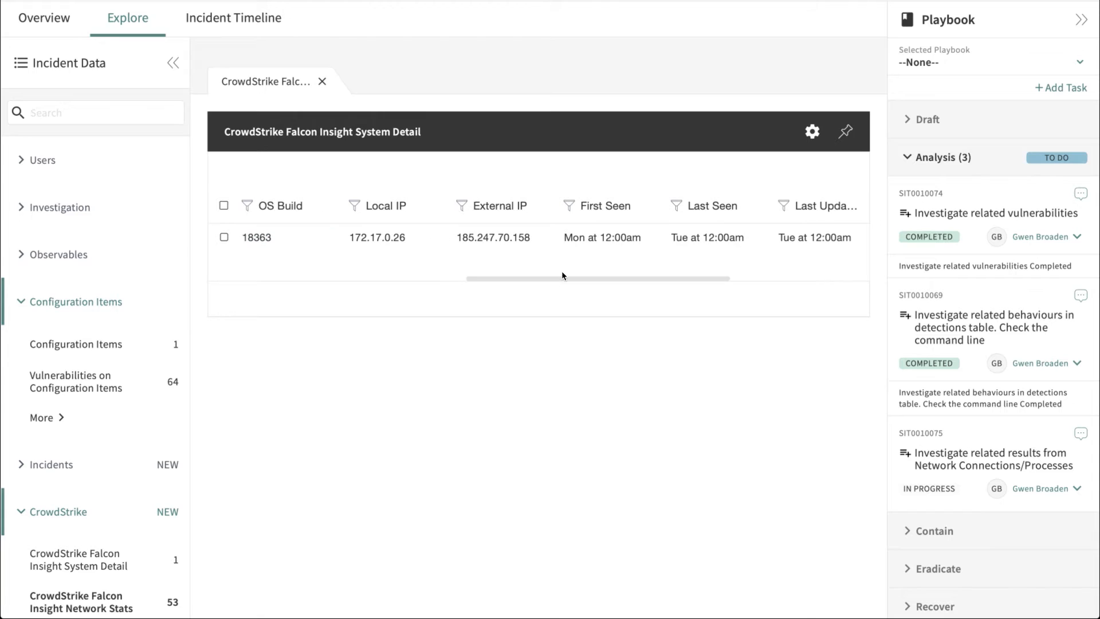
mouse_move(798, 269)
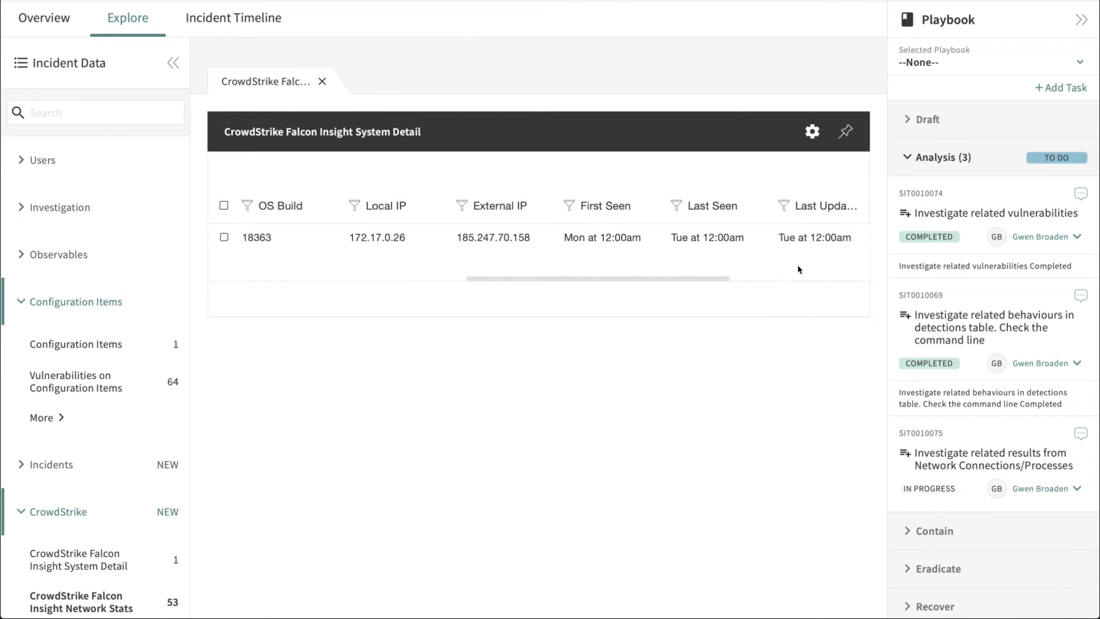
scroll(right, 3)
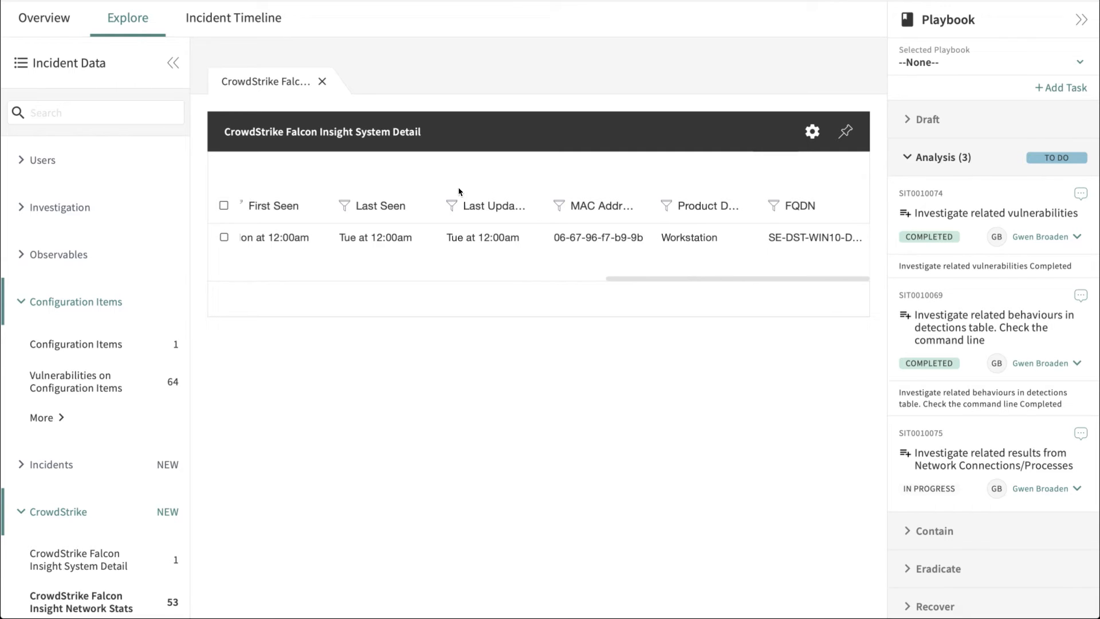
mouse_move(565, 223)
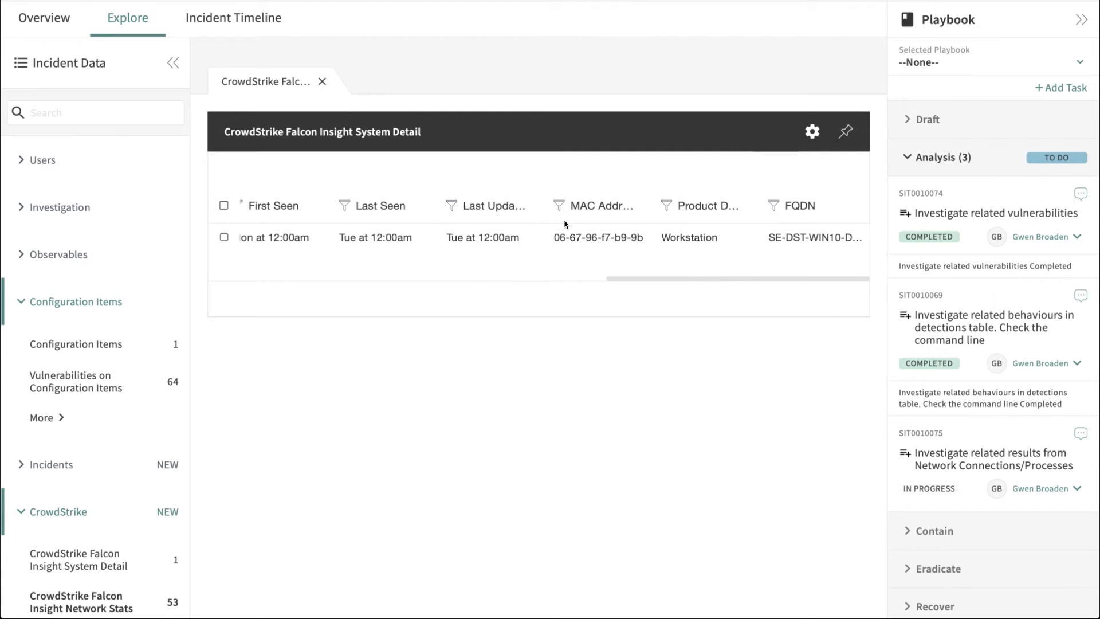
mouse_move(351, 251)
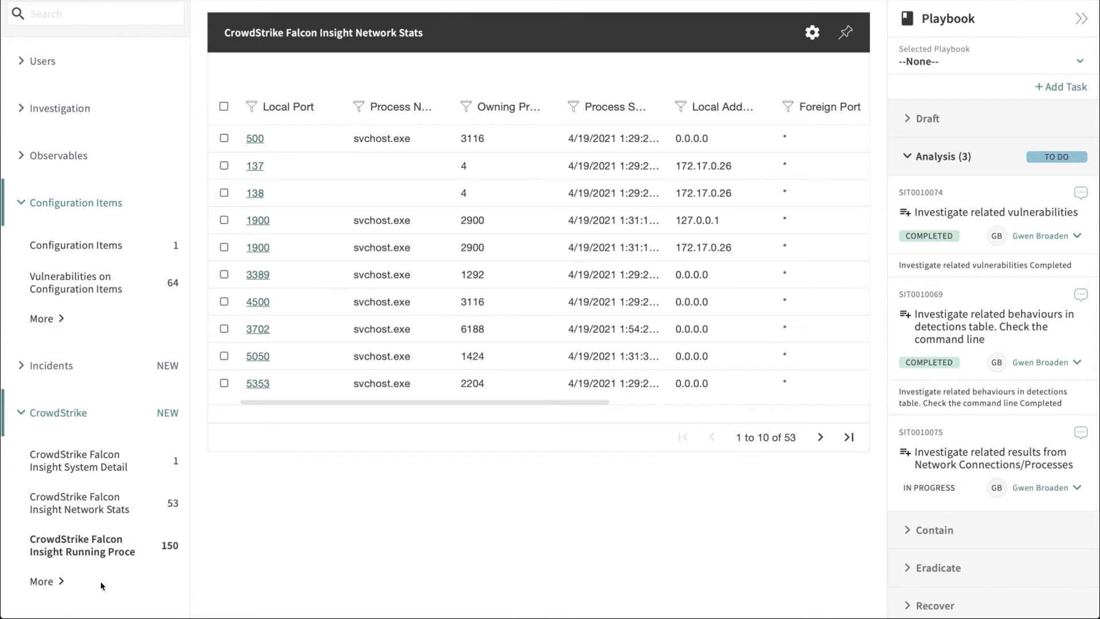
mouse_move(386, 365)
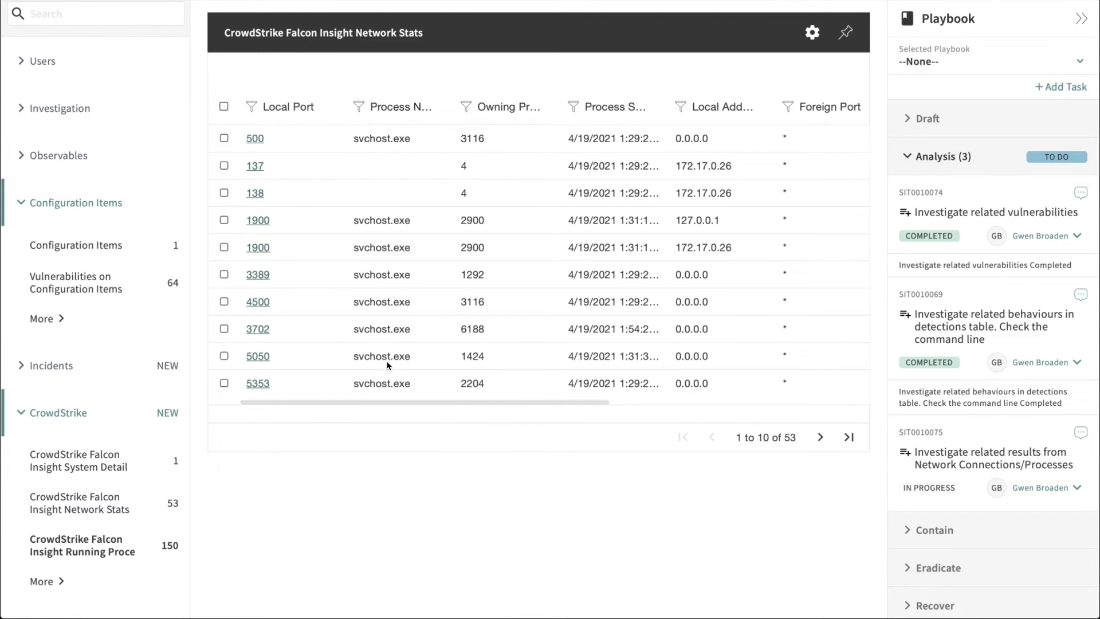
Review the host's CrowdStrike running processes, then select the new sandbox-submission playbook task
click(81, 546)
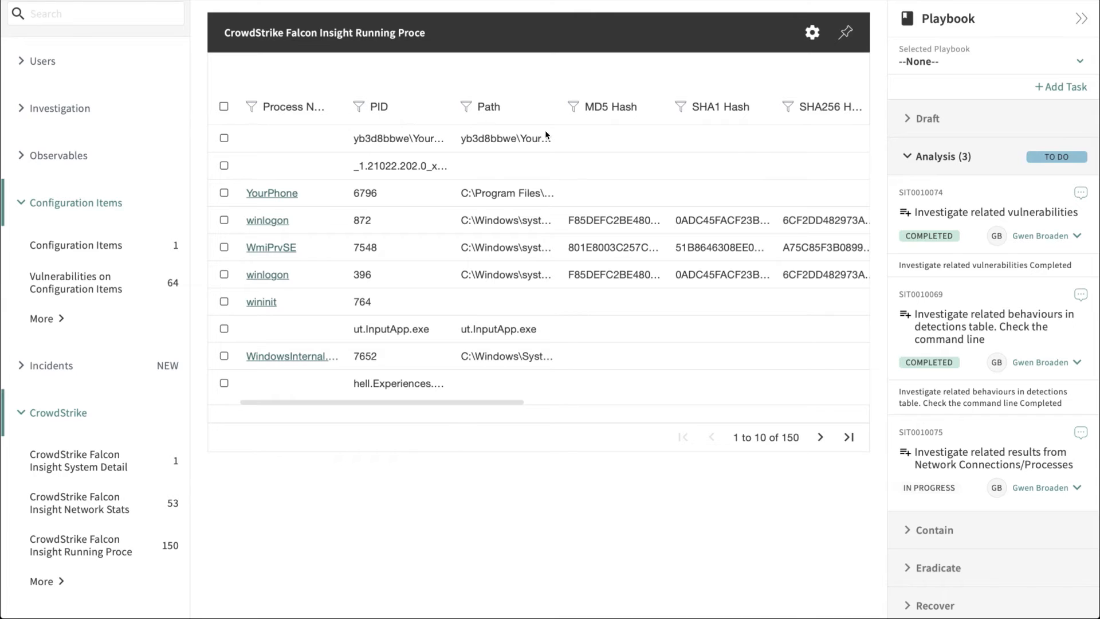
mouse_move(566, 185)
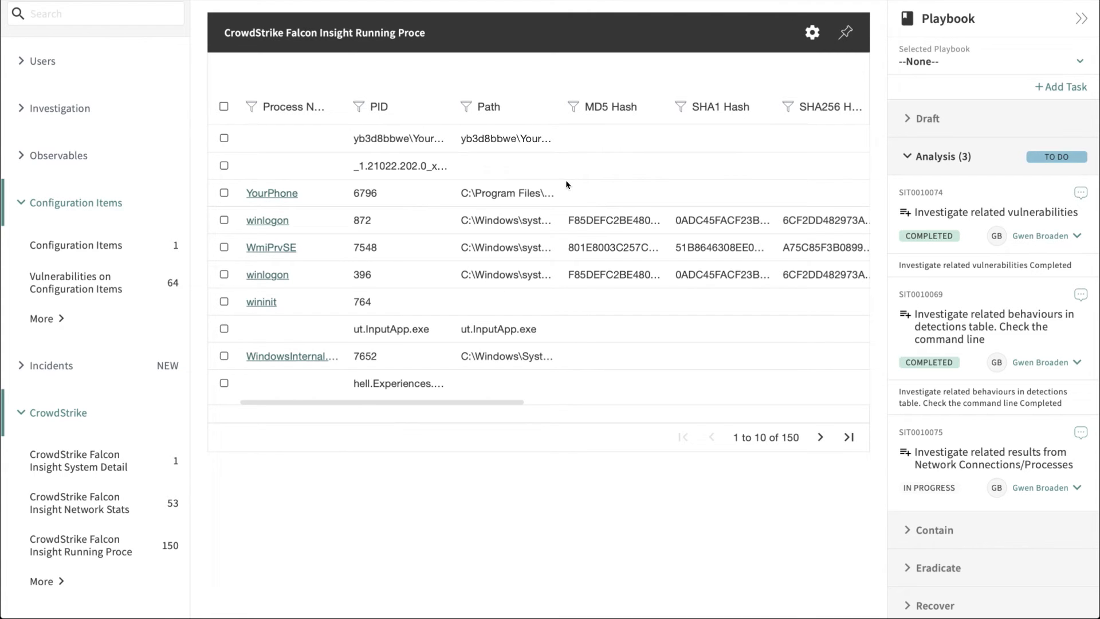
click(987, 457)
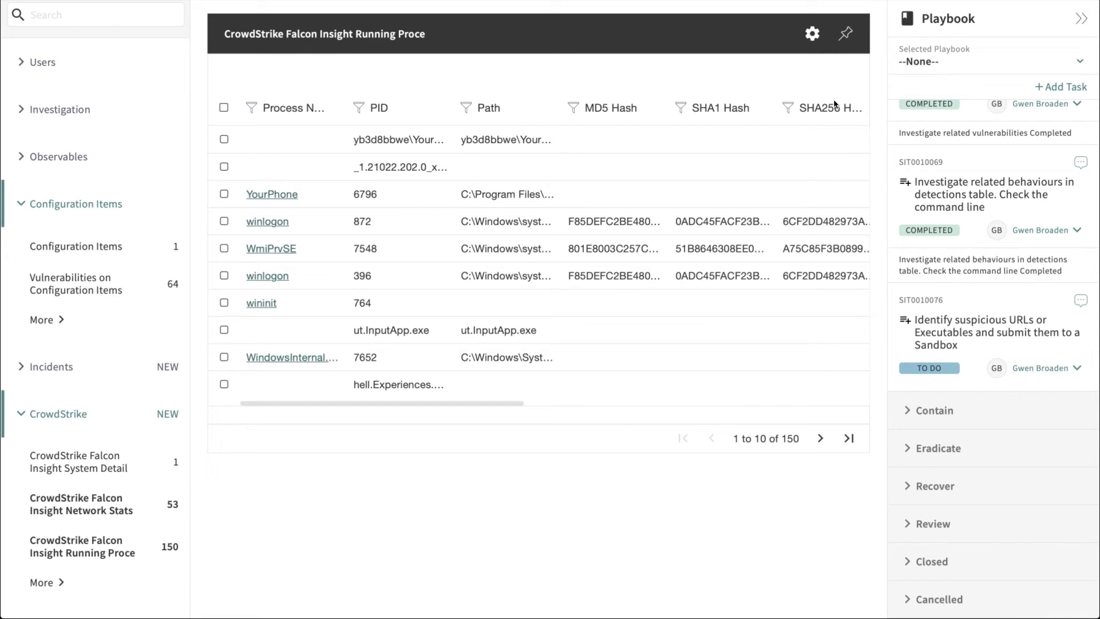
mouse_move(968, 335)
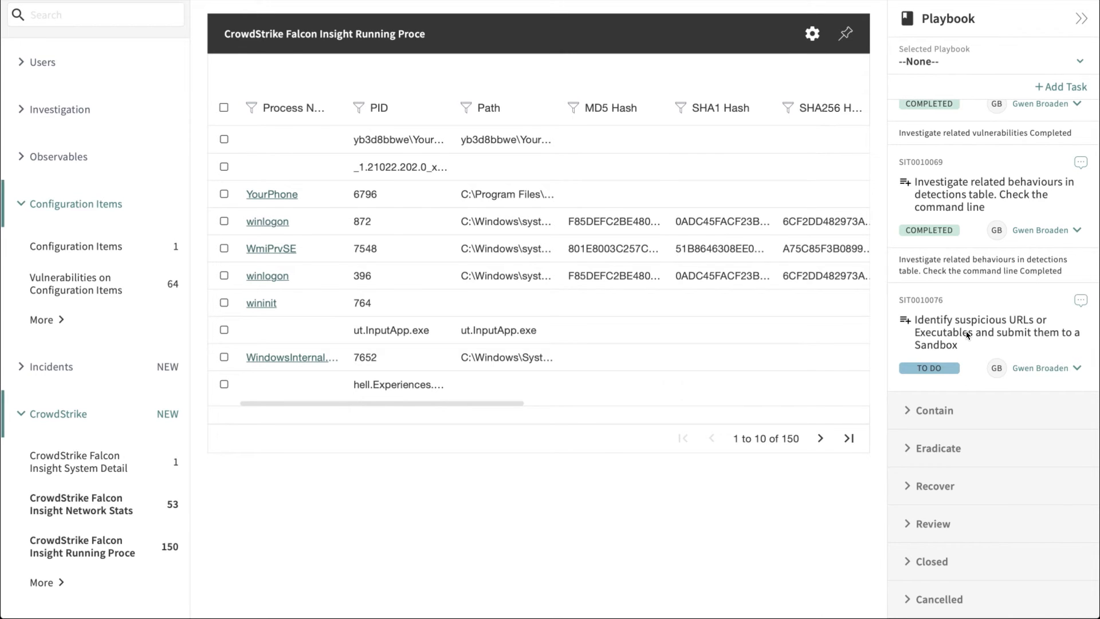
Start work on sandbox-submission task SIT0010076
click(991, 333)
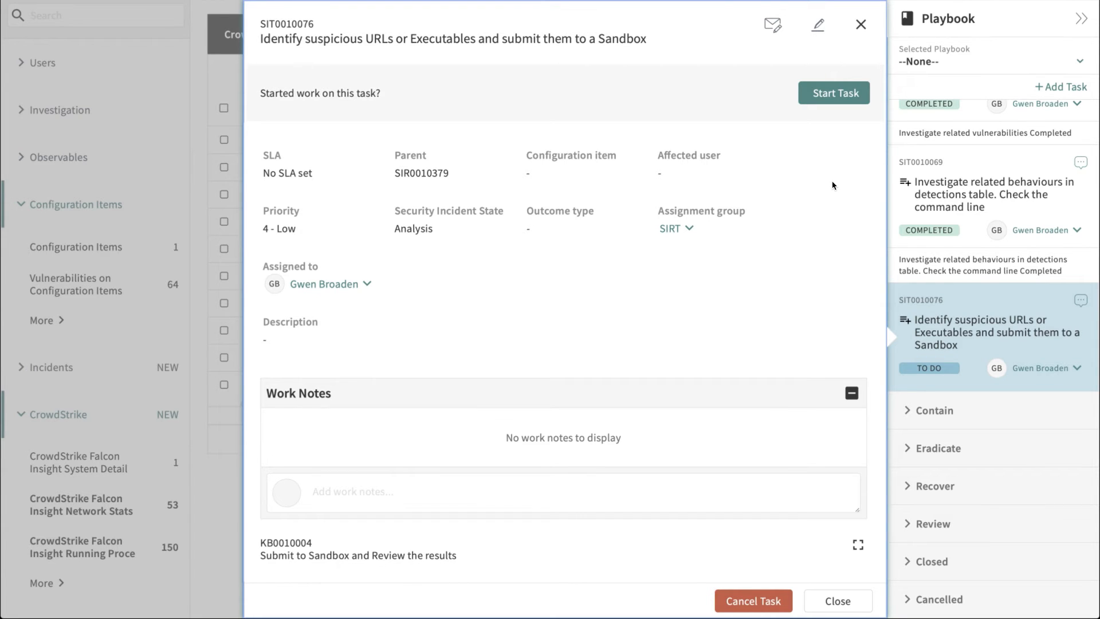
click(834, 93)
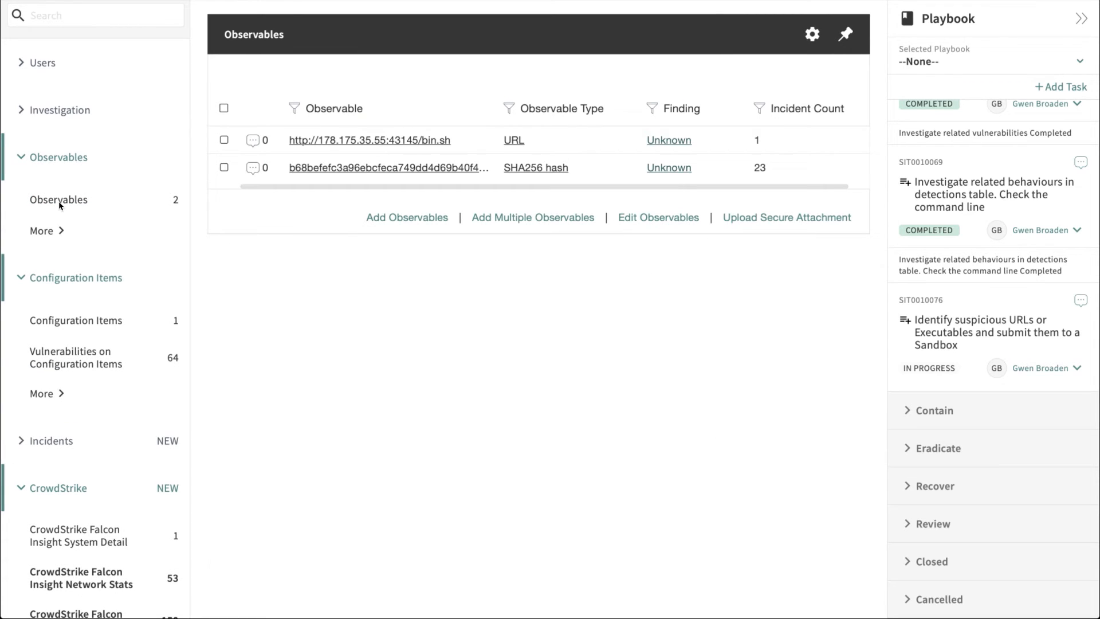
mouse_move(477, 109)
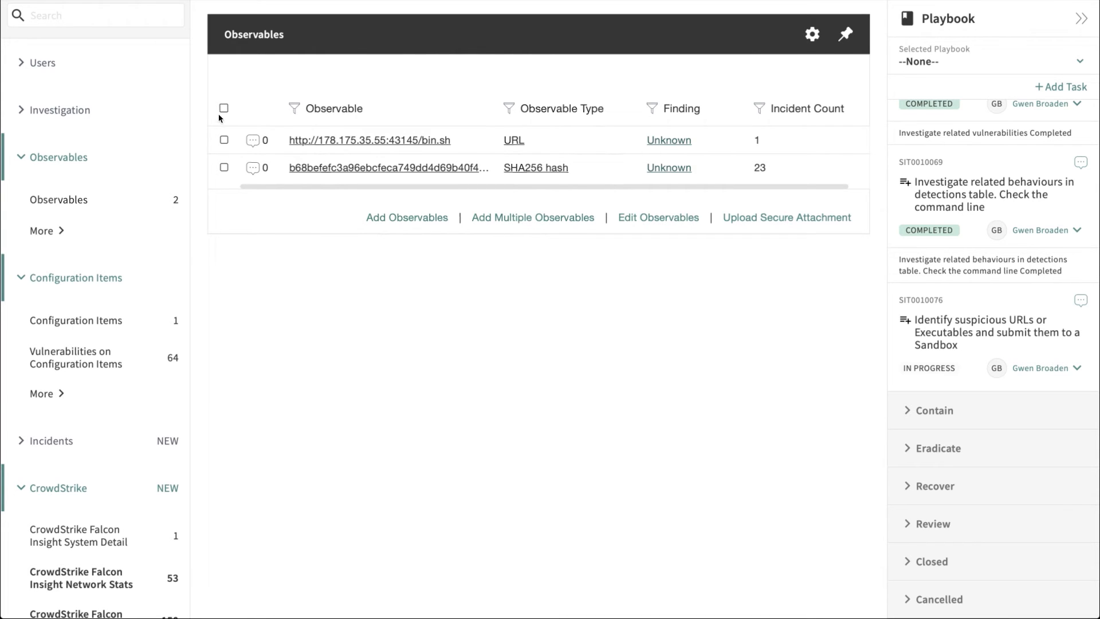
Submit the bin.sh URL observable to the sandbox using the Full Scan on Win 7 32 configuration
click(223, 140)
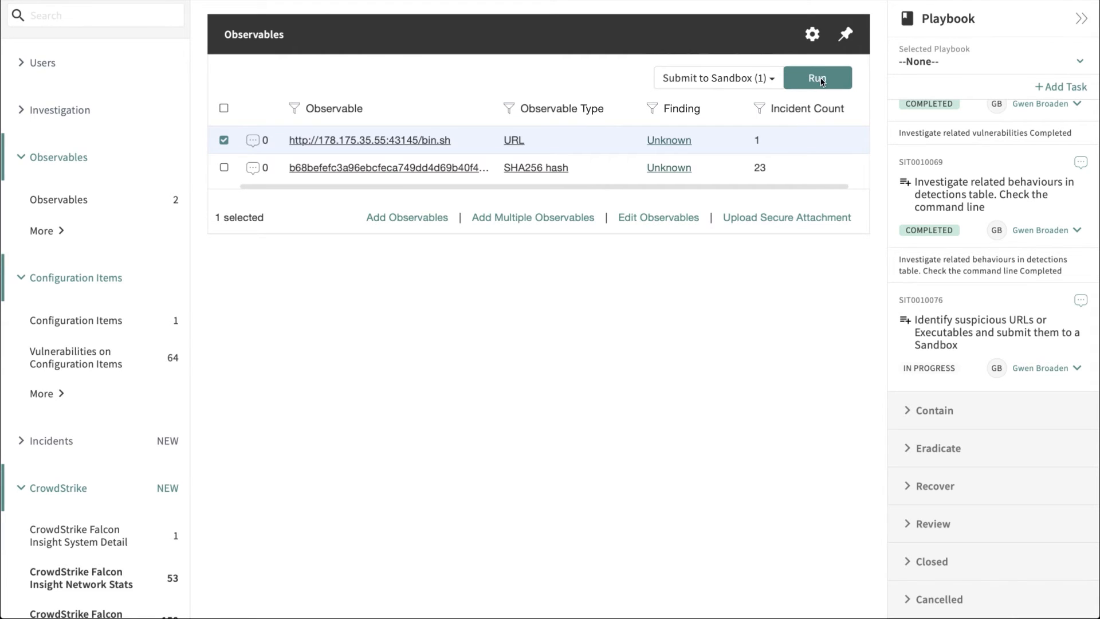
click(818, 78)
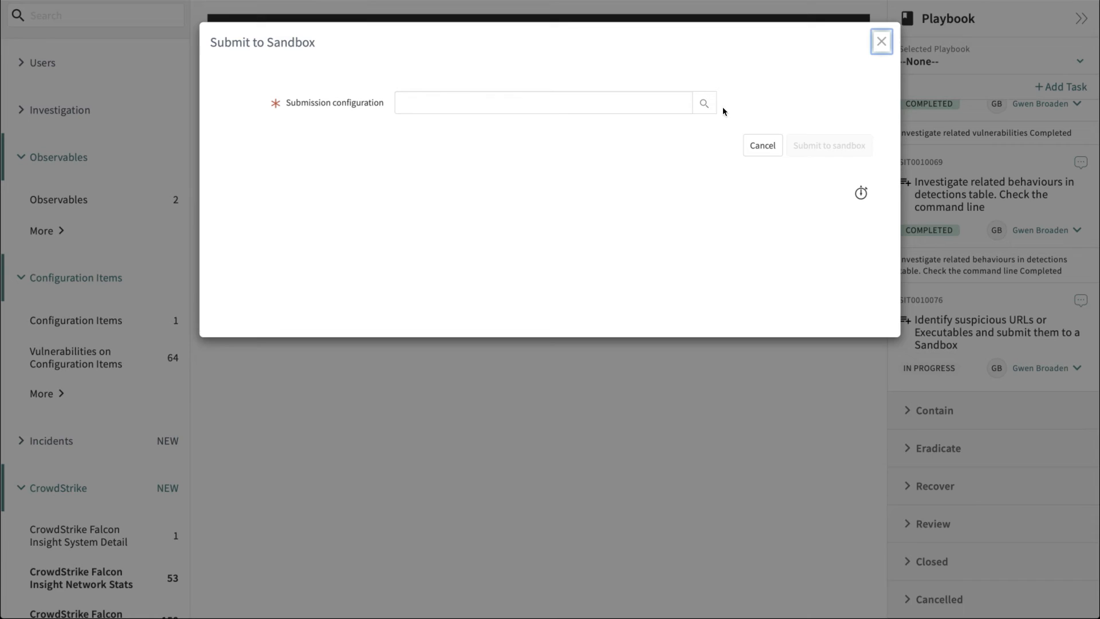
click(702, 102)
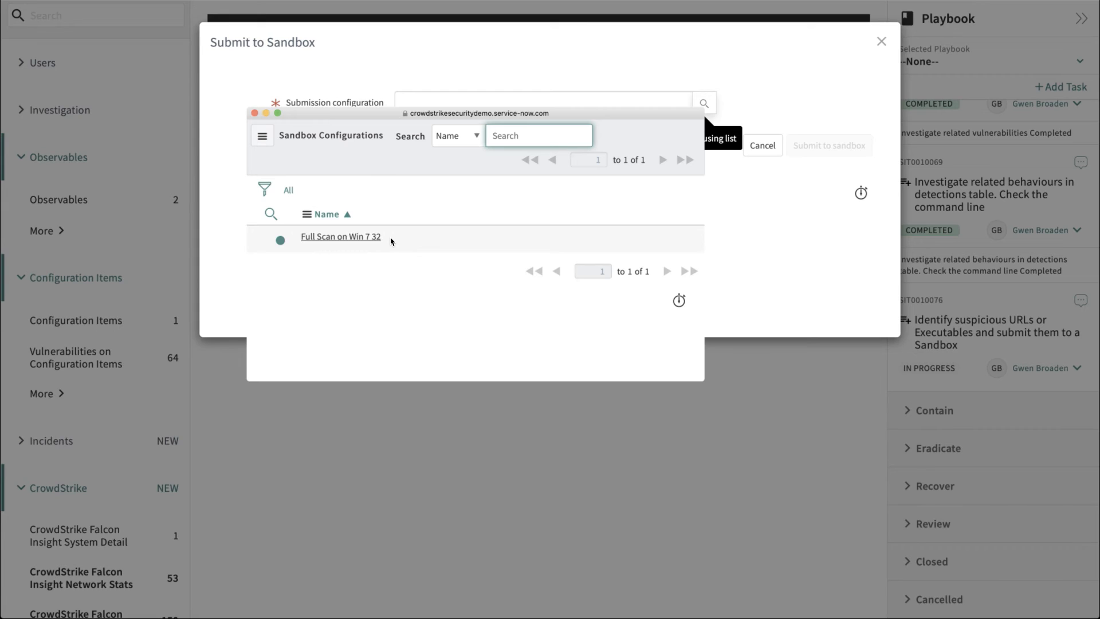
click(341, 236)
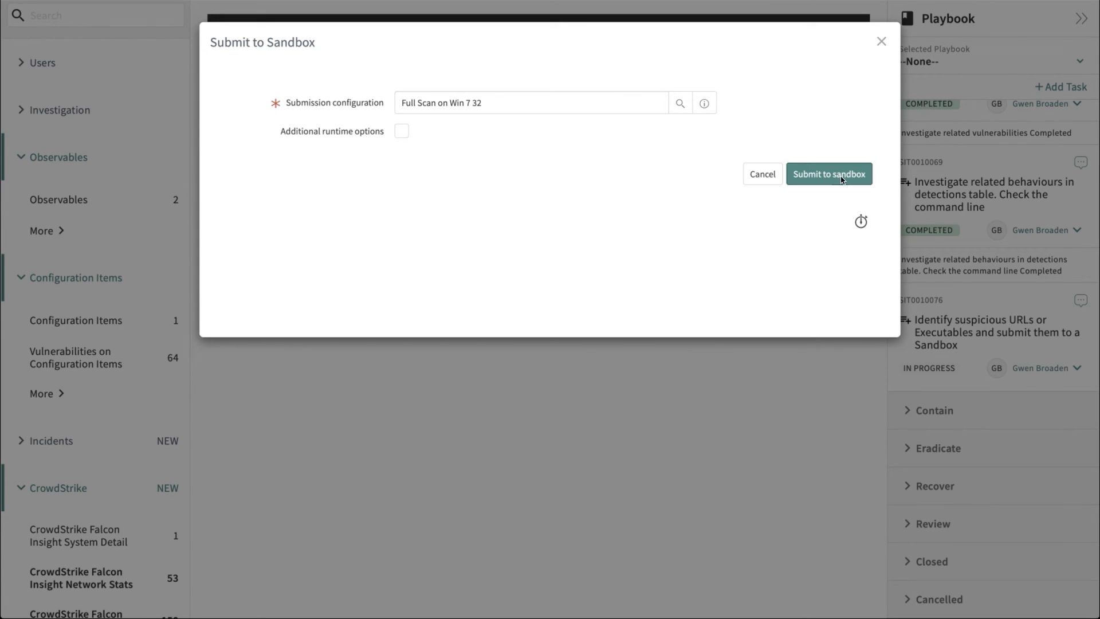
click(829, 173)
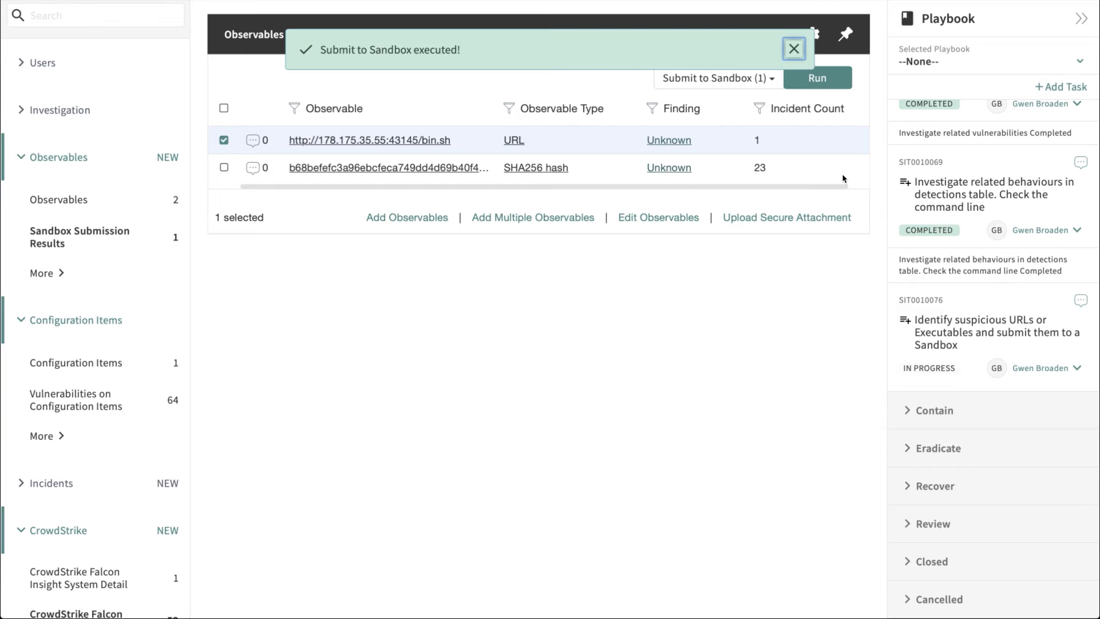
mouse_move(105, 239)
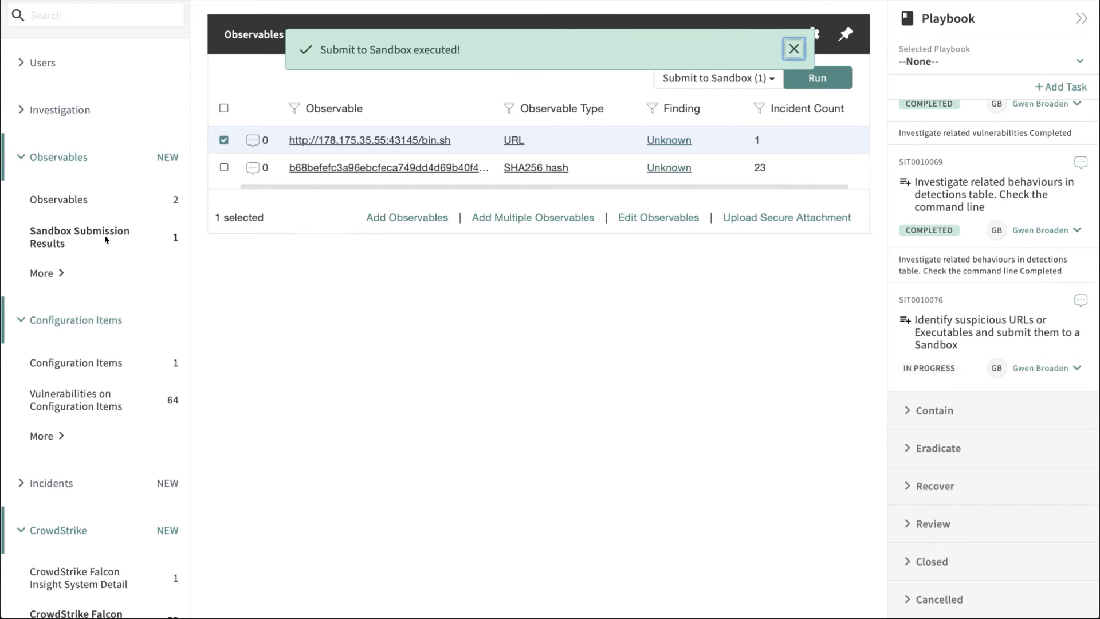
mouse_move(97, 235)
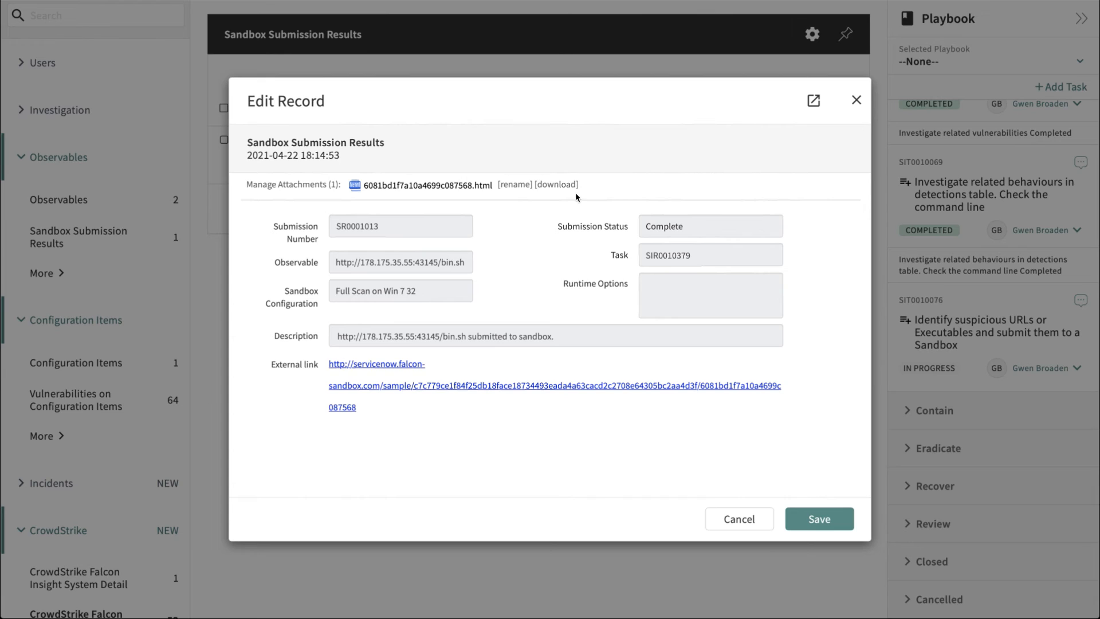
mouse_move(399, 243)
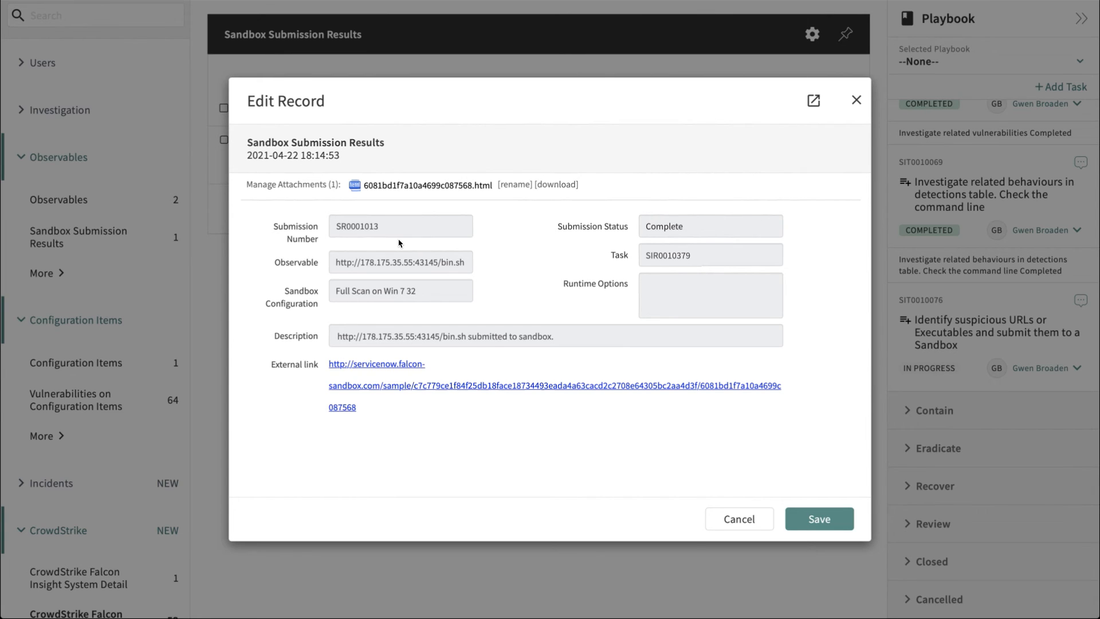
mouse_move(818, 518)
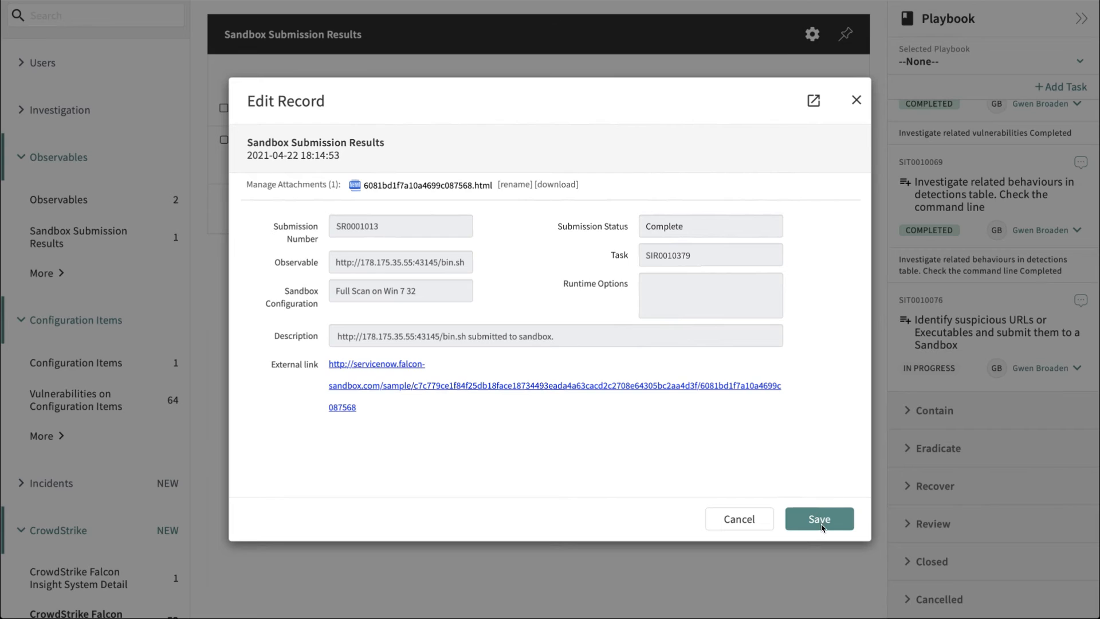
Save the completed sandbox submission result record SR0001013
click(819, 519)
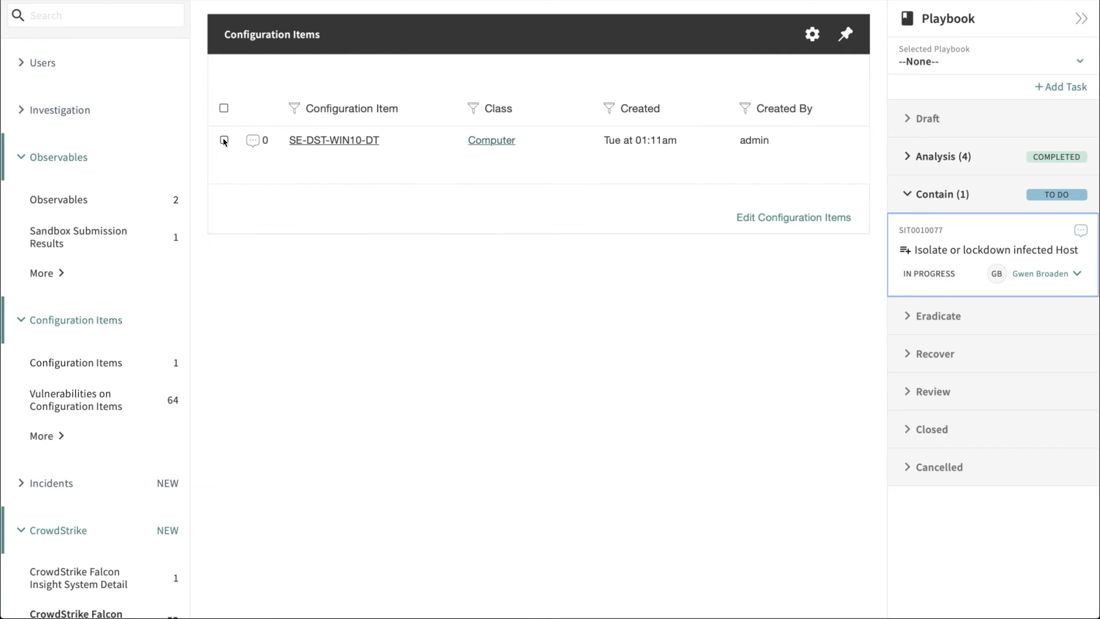
Isolate host SE-DST-WIN10-DT via Isolate Host (CS) and move on to Close Incident
click(224, 140)
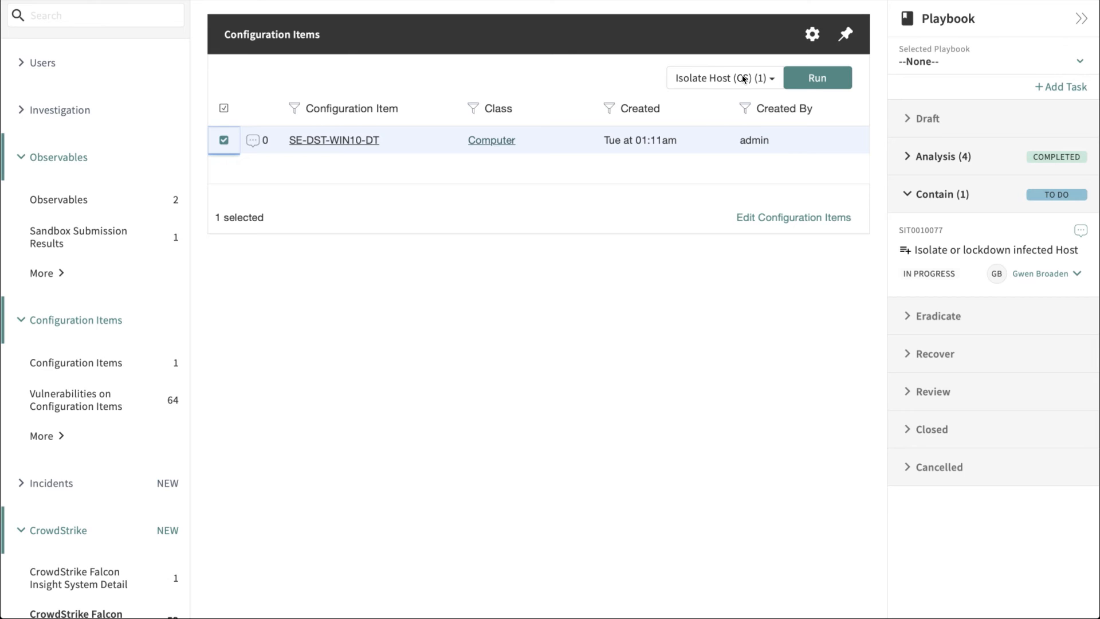
click(818, 78)
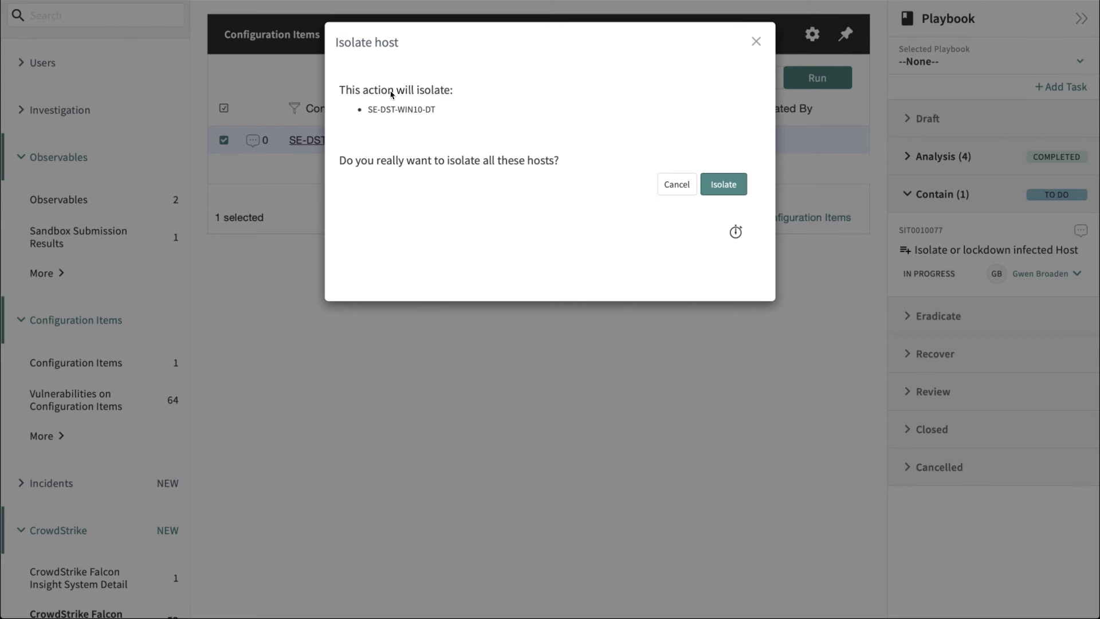
click(723, 183)
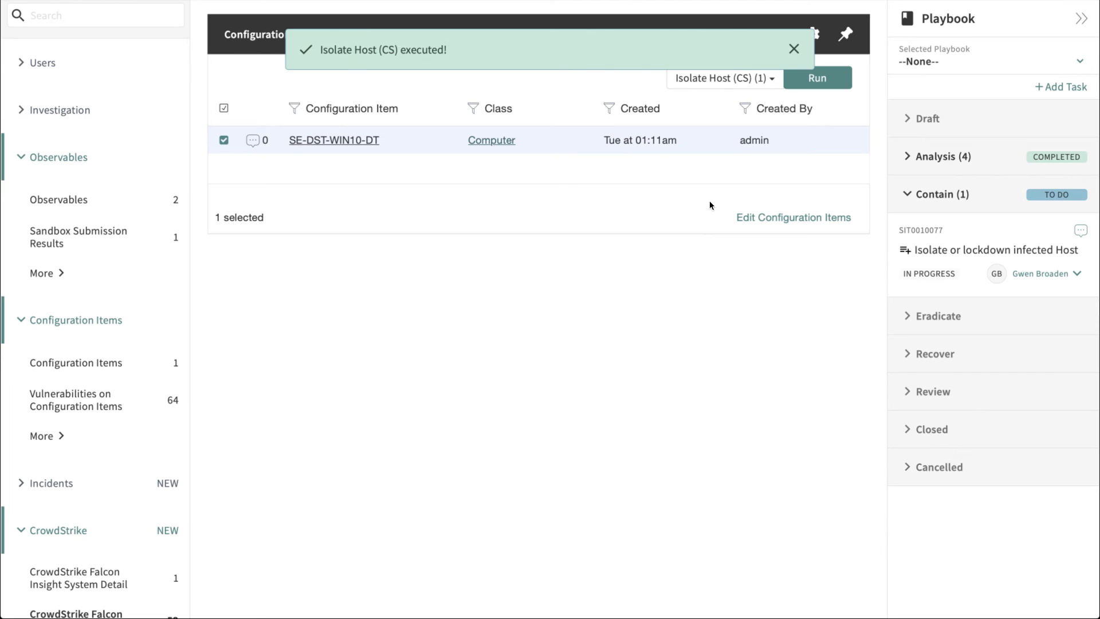
click(996, 250)
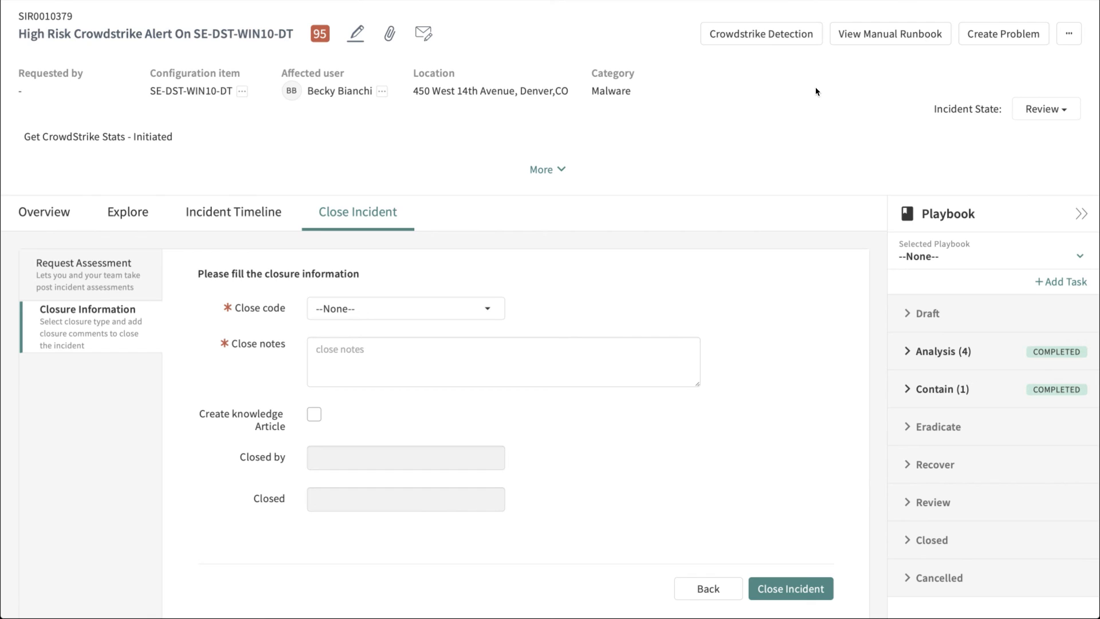
Close incident SIR0010379 as Threat mitigated with notes 'Host isolated. Ready for re-image.'
click(405, 308)
text(Host isolated. Ready for re-image.)
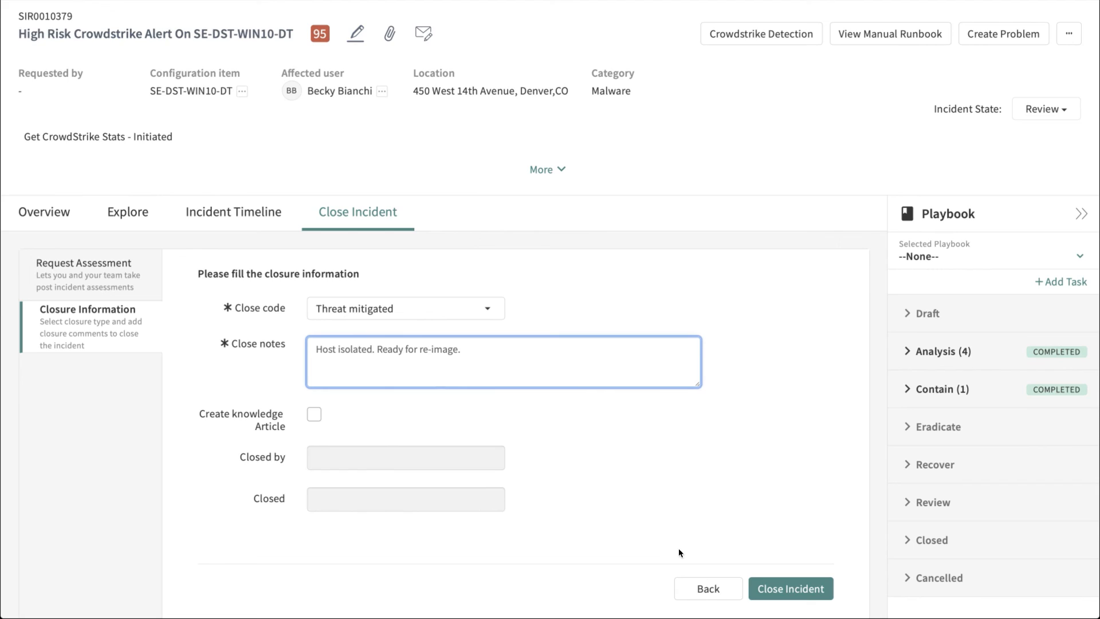
click(789, 588)
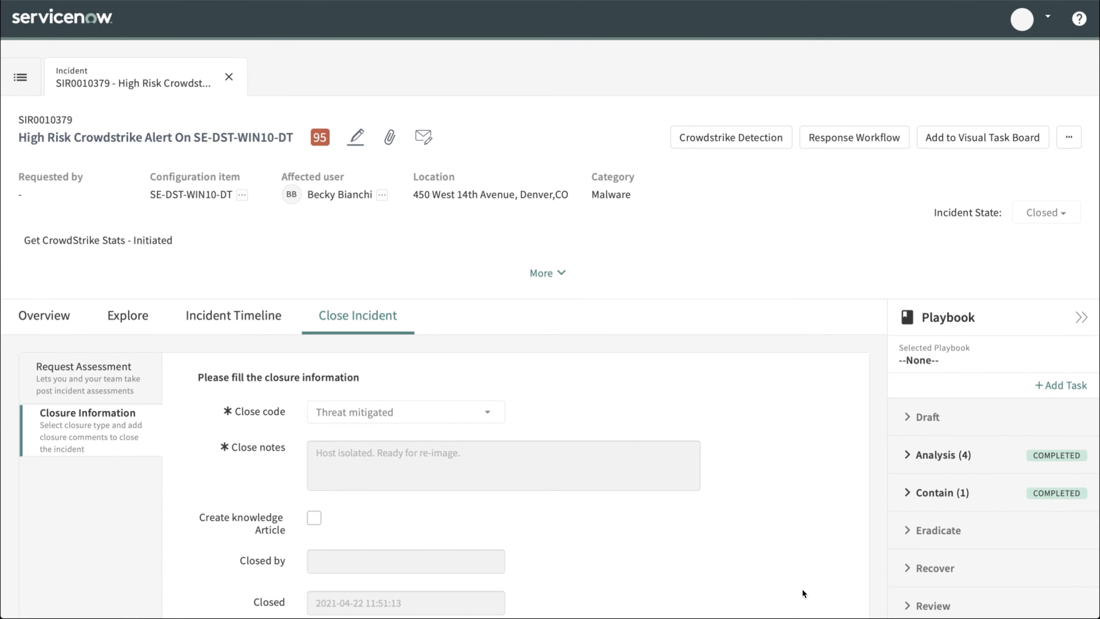